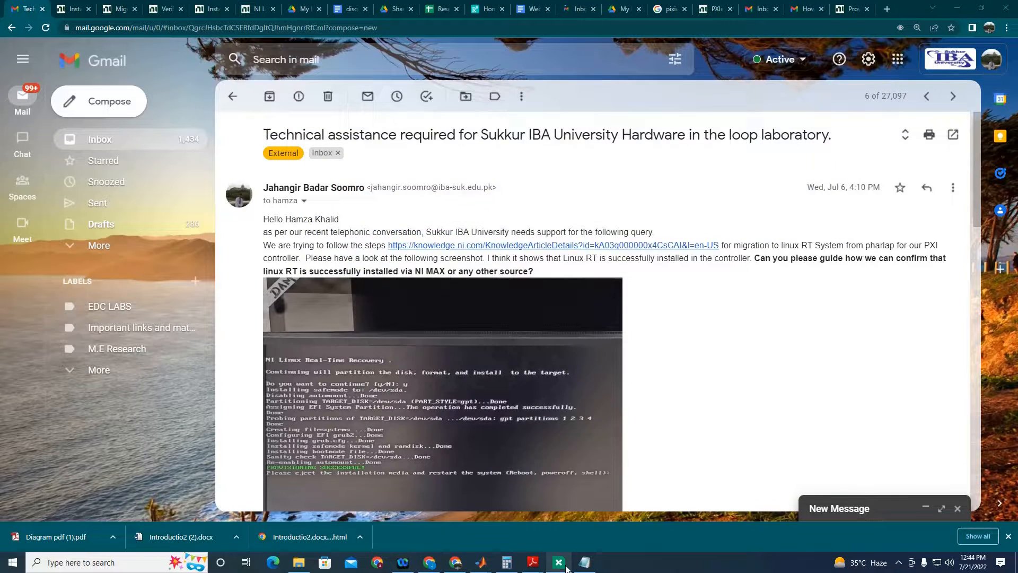
Show the PXIe8880-2F169E57 controller's System Settings in NI MAX, confirming no software is installed.
click(558, 561)
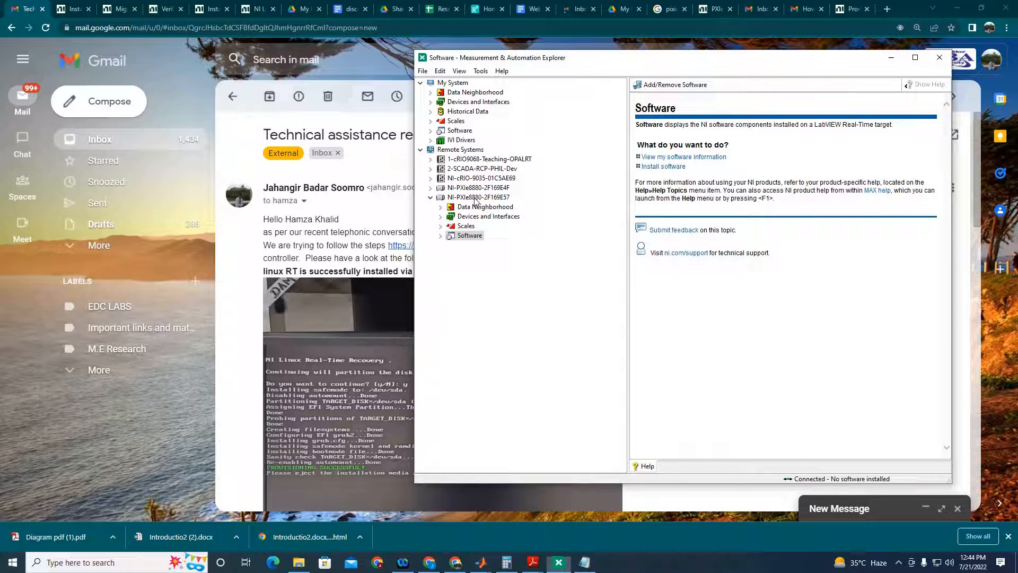
click(478, 198)
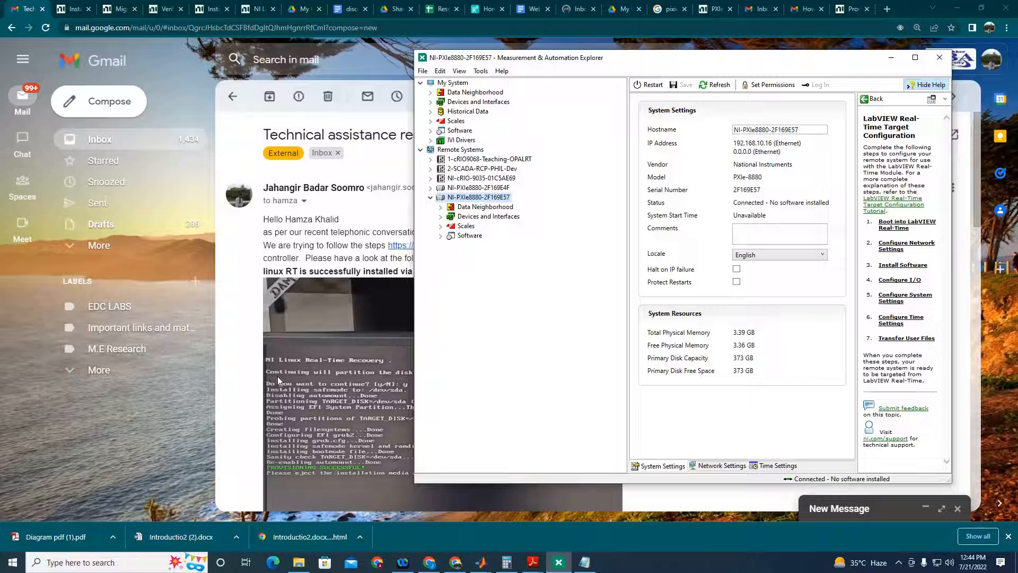
scroll(down, 3)
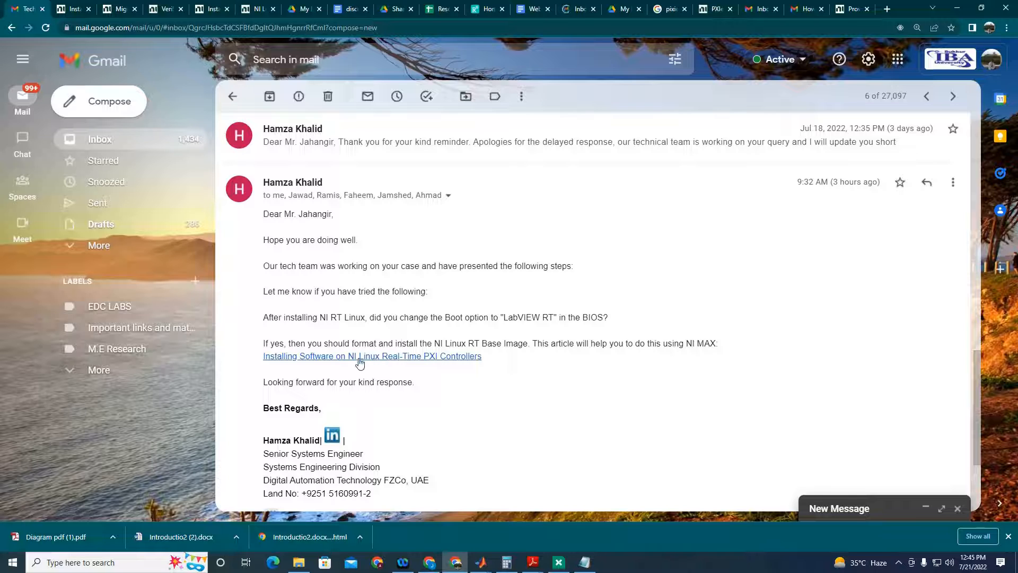
Open the NI article on installing Linux RT software and read 'Installing a Base Image'.
click(372, 356)
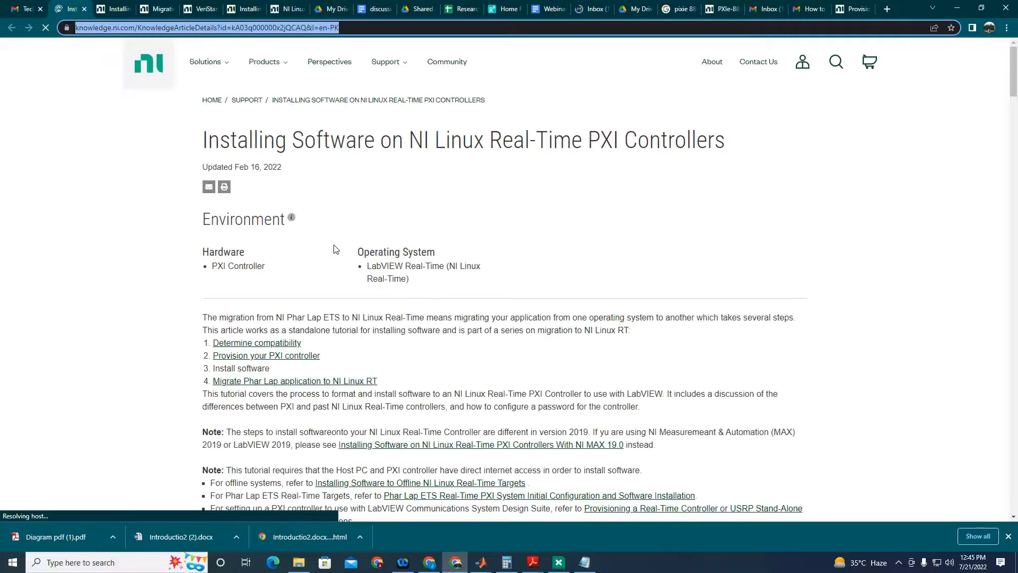
scroll(down, 3)
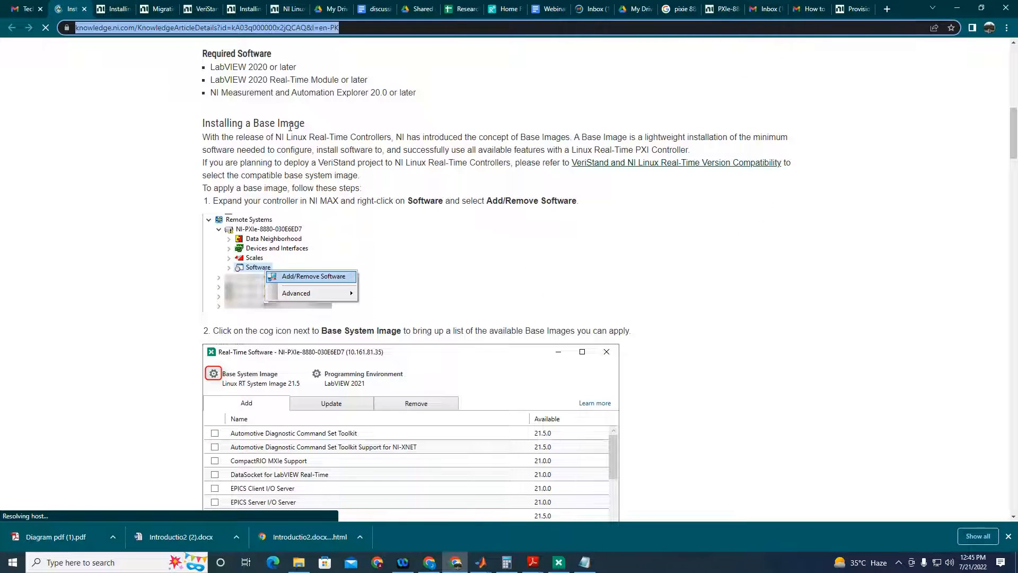
scroll(down, 3)
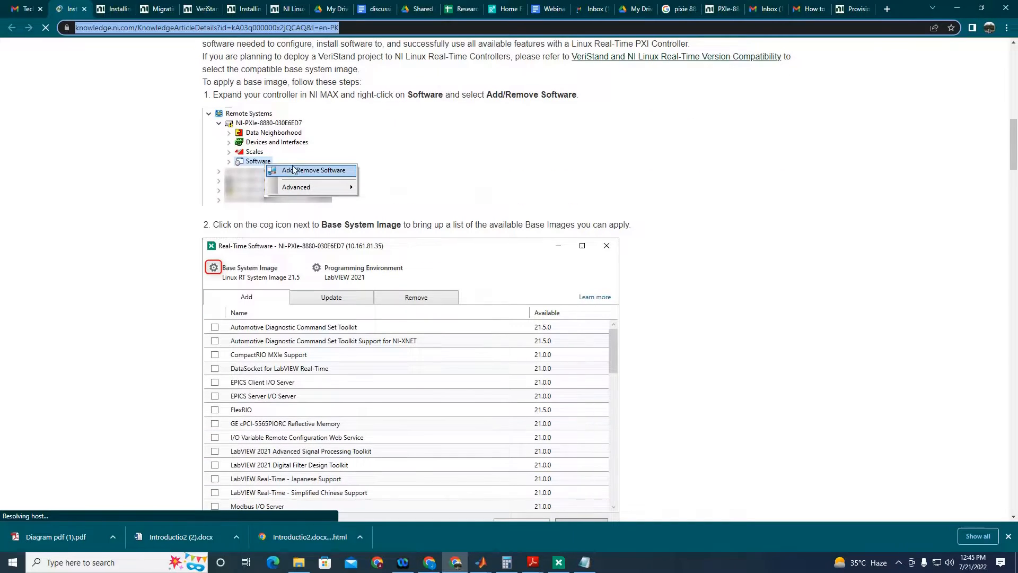
mouse_move(245, 271)
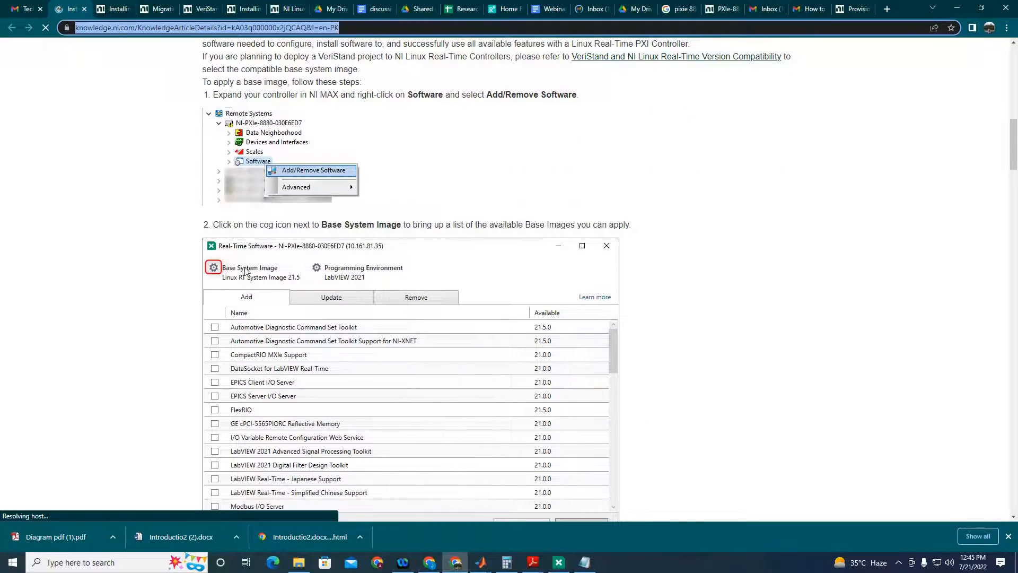
click(557, 561)
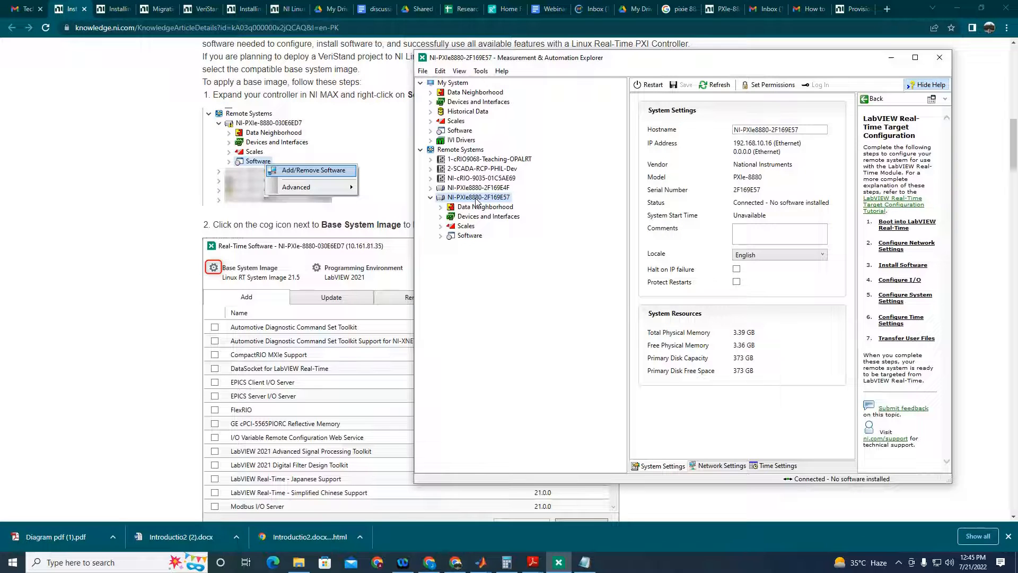
Browse the PXIe-8880's components in the LabVIEW Real-Time Software Wizard, then cancel it.
click(469, 235)
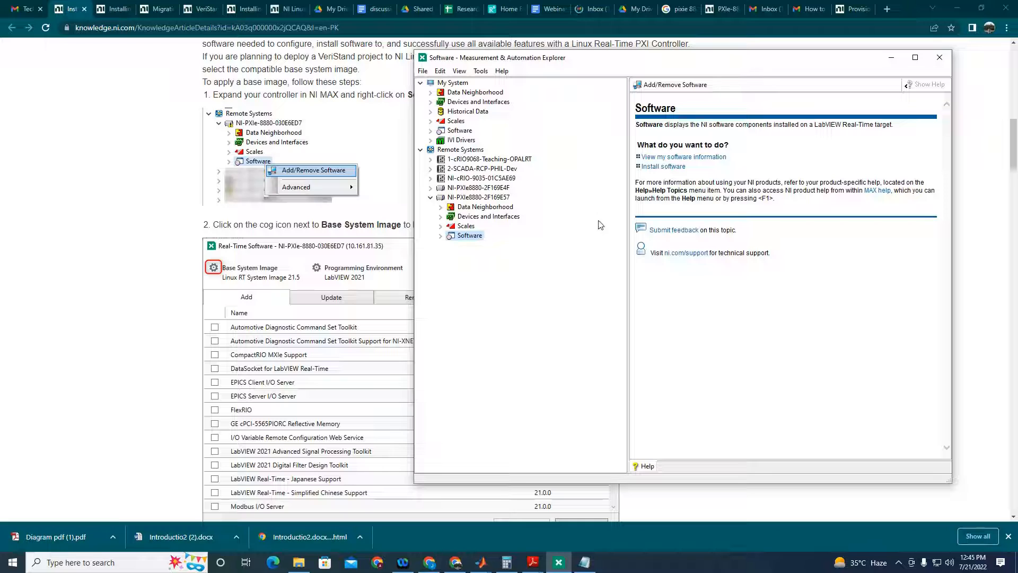
click(316, 170)
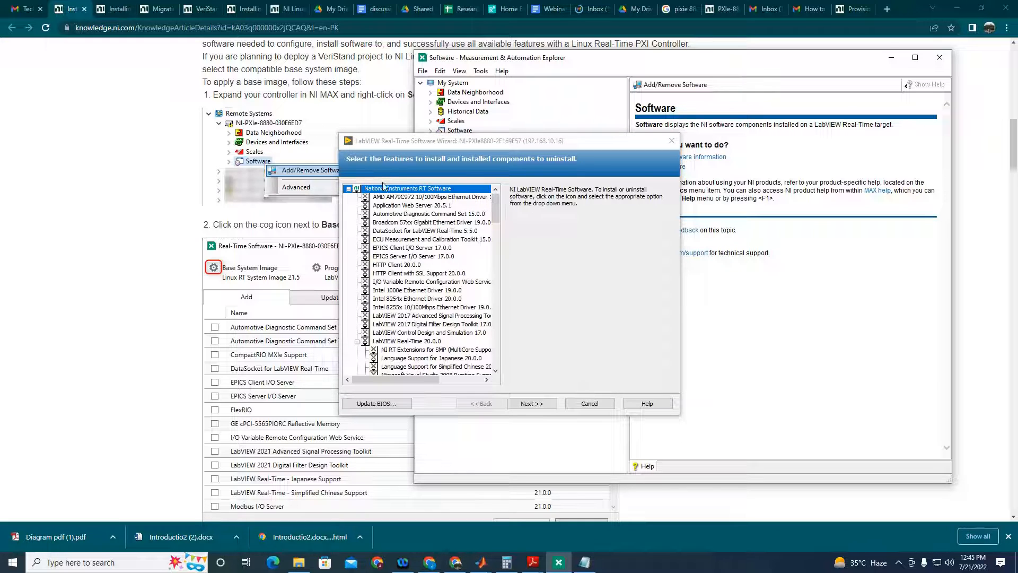
scroll(down, 3)
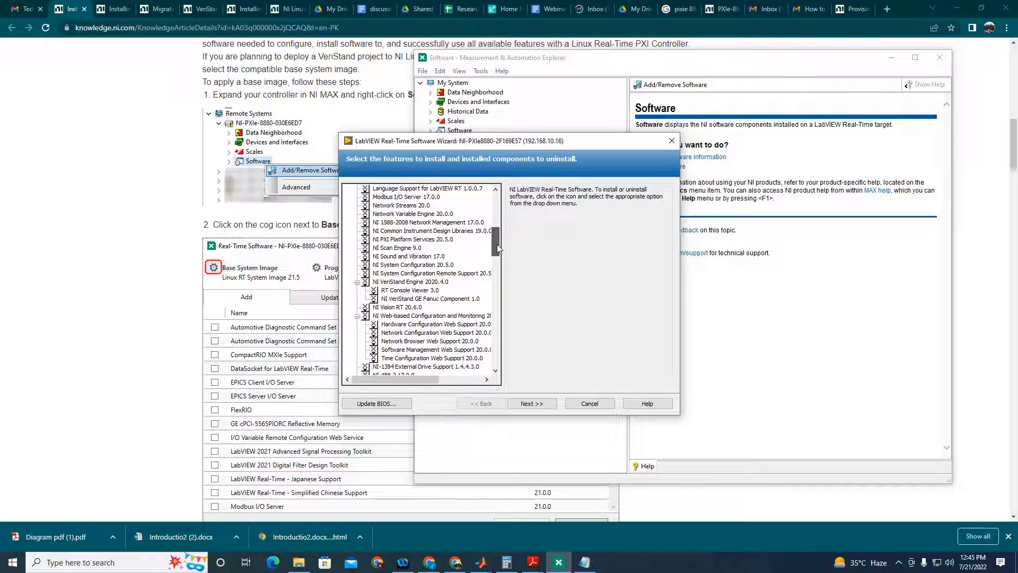
scroll(down, 3)
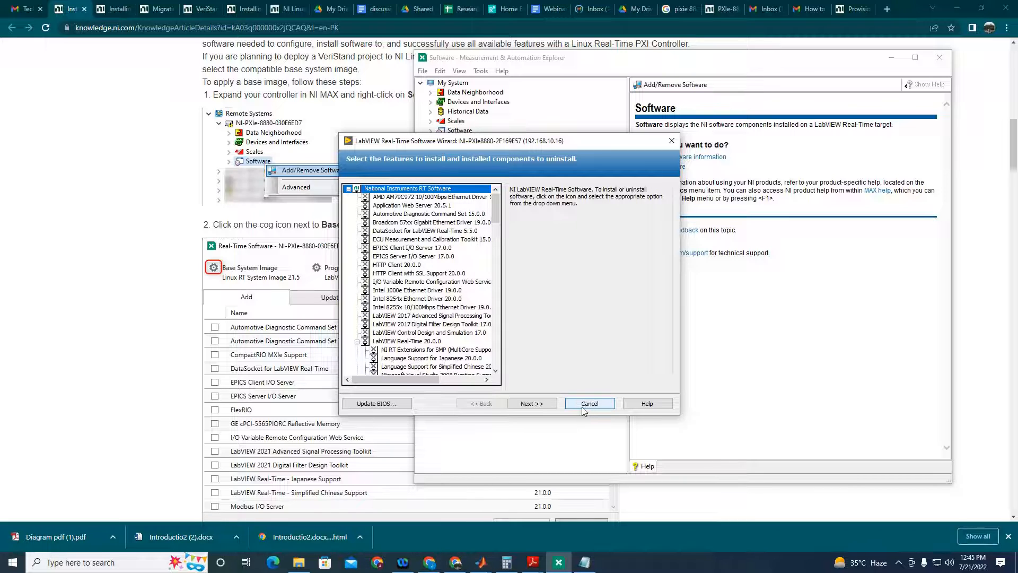
click(588, 403)
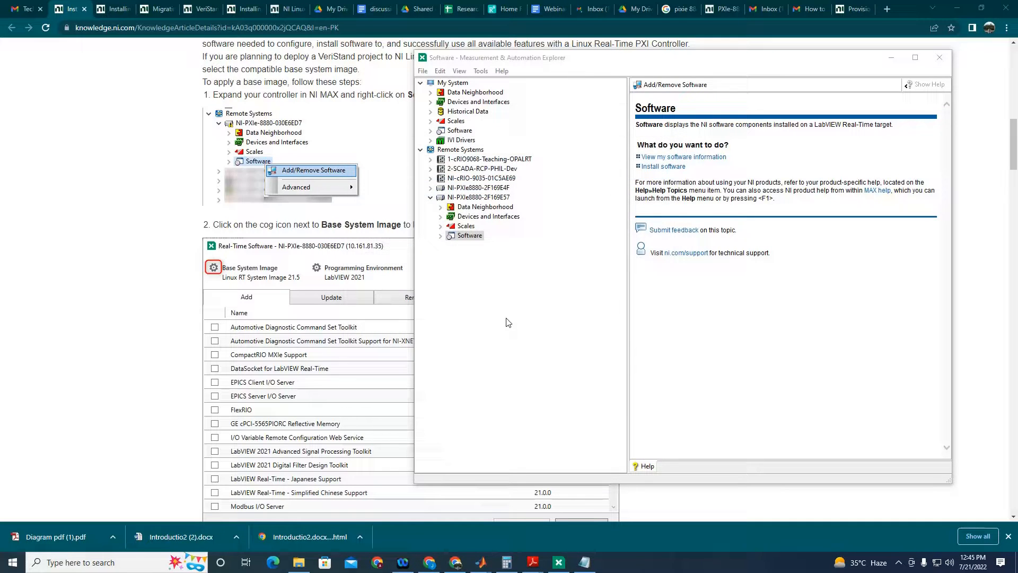
mouse_move(500, 319)
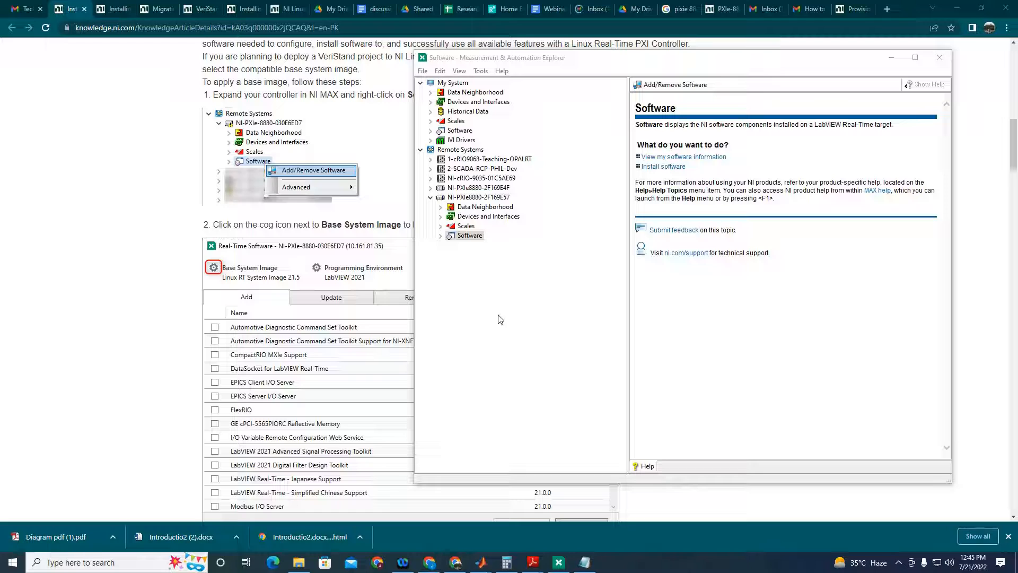
mouse_move(105, 279)
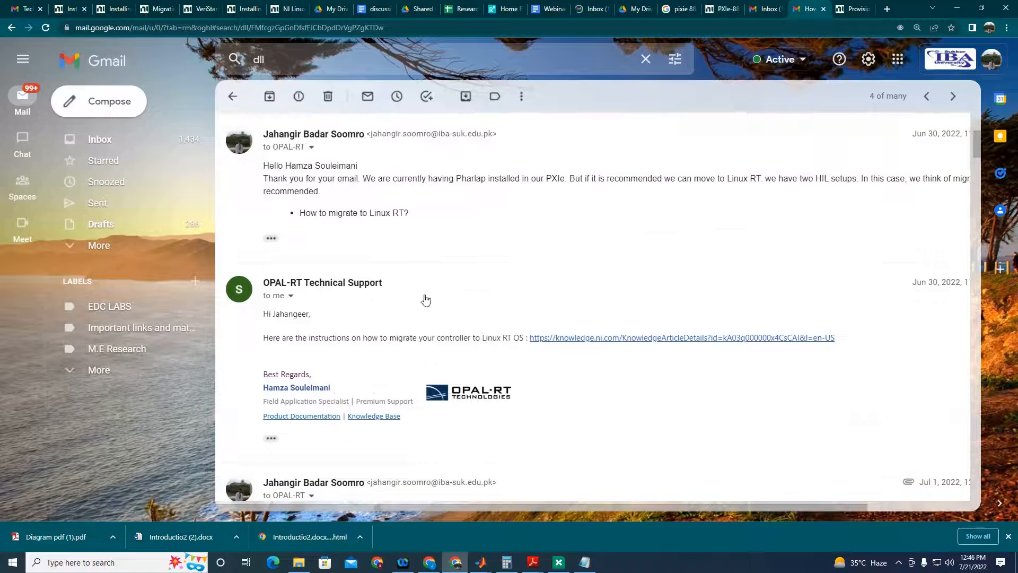
Scroll to the OPAL-RT support reply containing the knowledge.ni.com provisioning link.
scroll(down, 3)
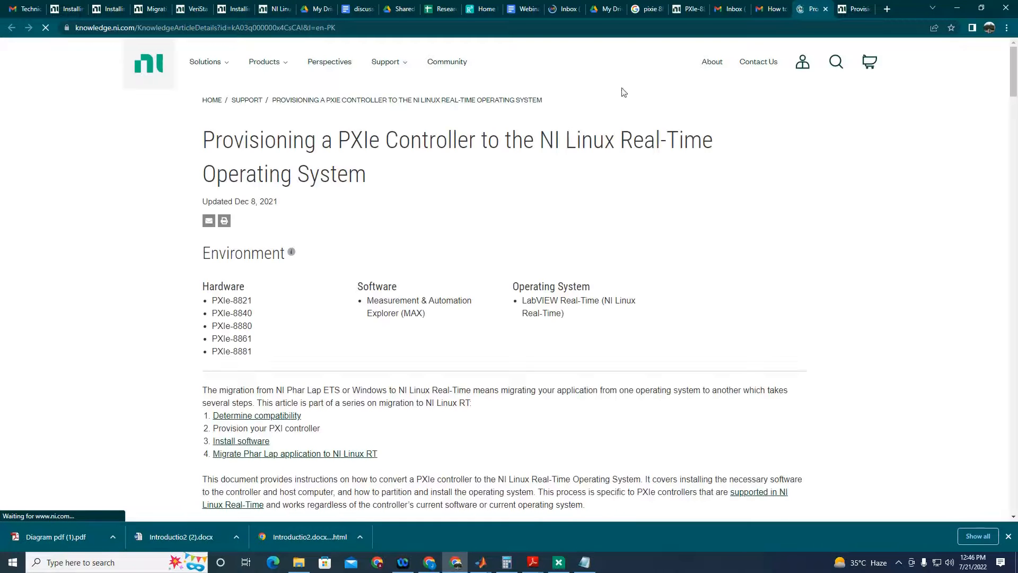
Read the minimum BIOS version under Upgrade BIOS, then go to PXIe-8880 firmware downloads.
scroll(down, 3)
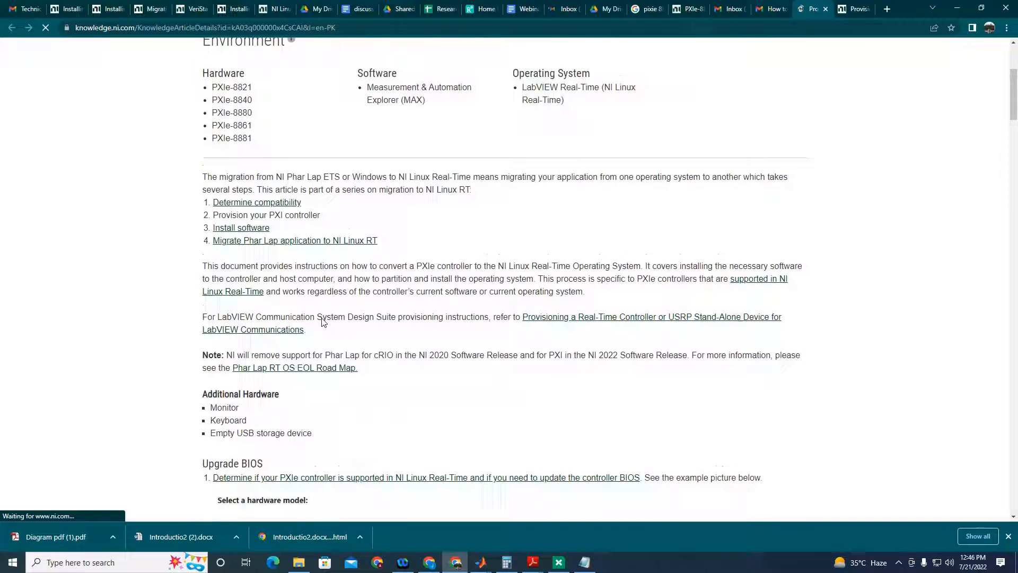
scroll(down, 3)
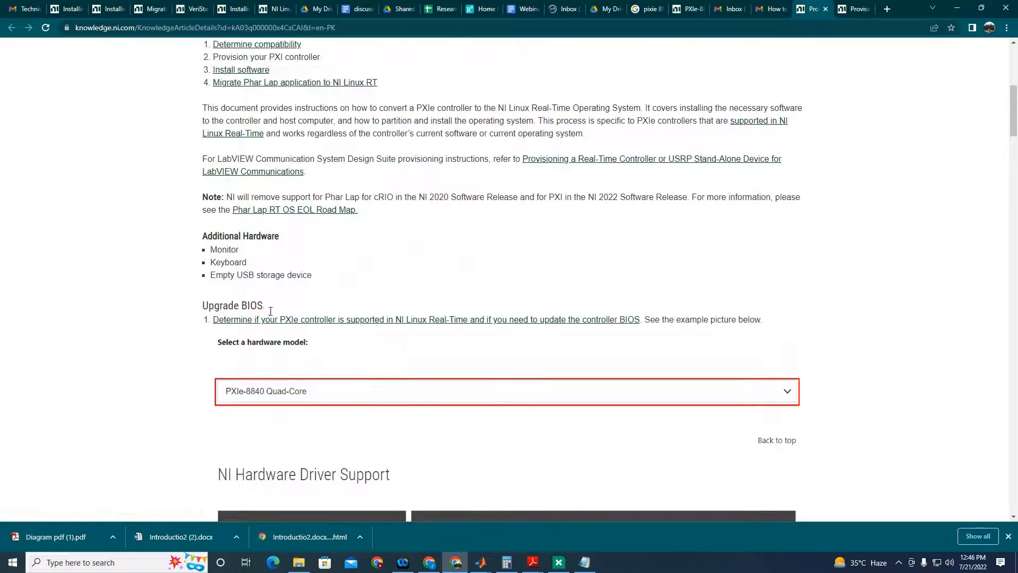
mouse_move(375, 319)
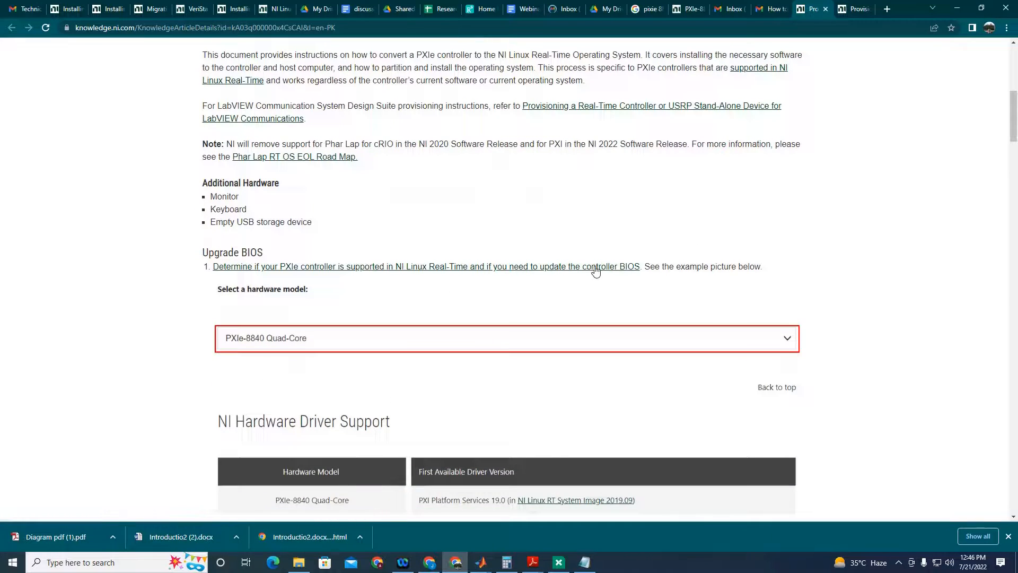
scroll(down, 3)
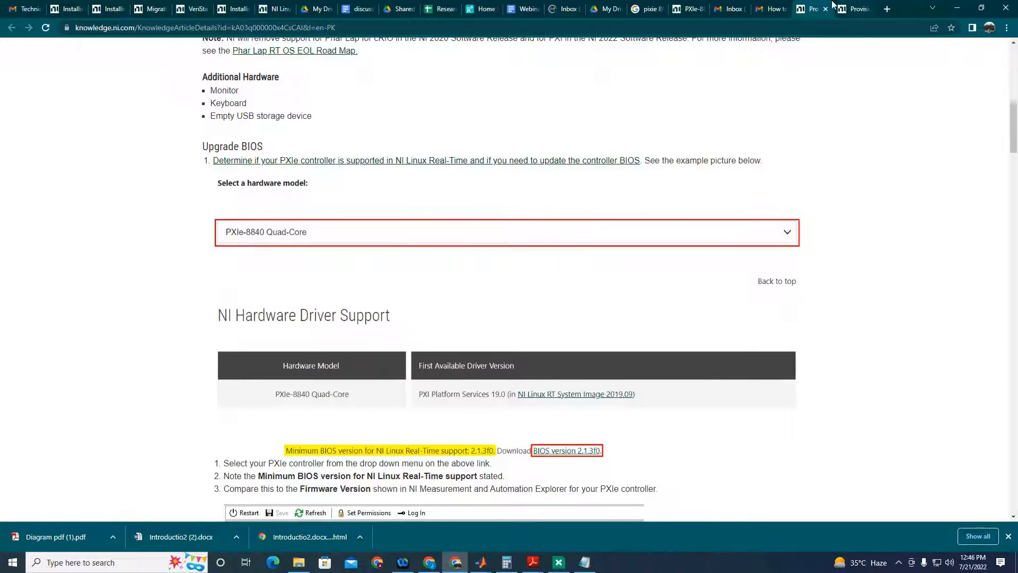
click(566, 450)
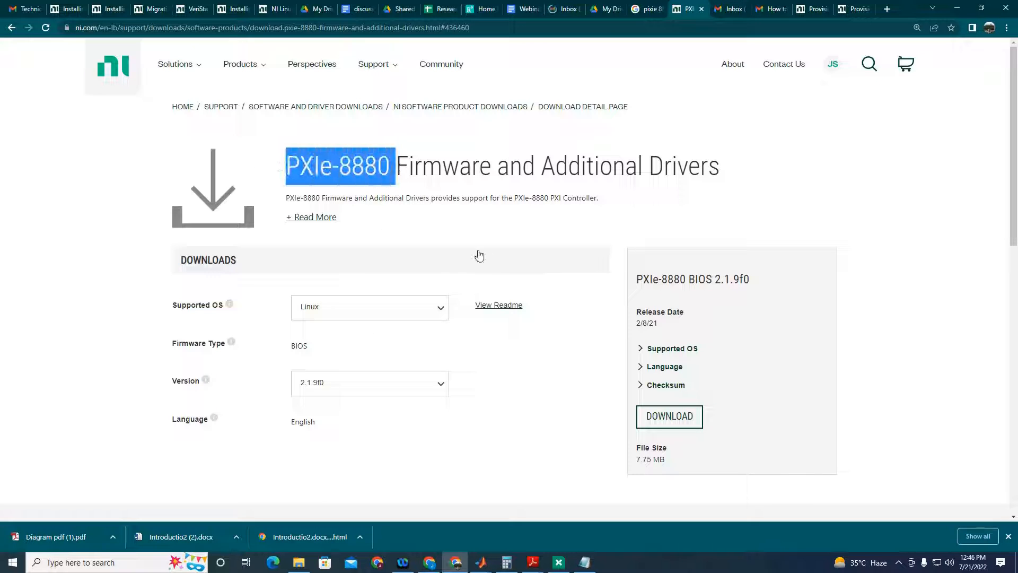
Expand the PXIe-8880 description and keep Linux as the OS for BIOS 2.1.9f0.
click(311, 217)
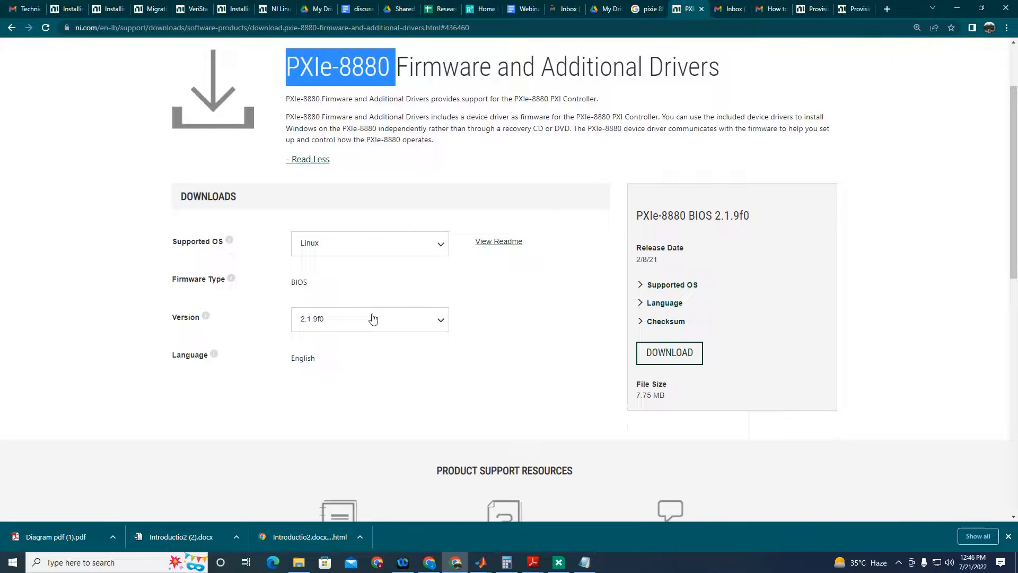
click(369, 243)
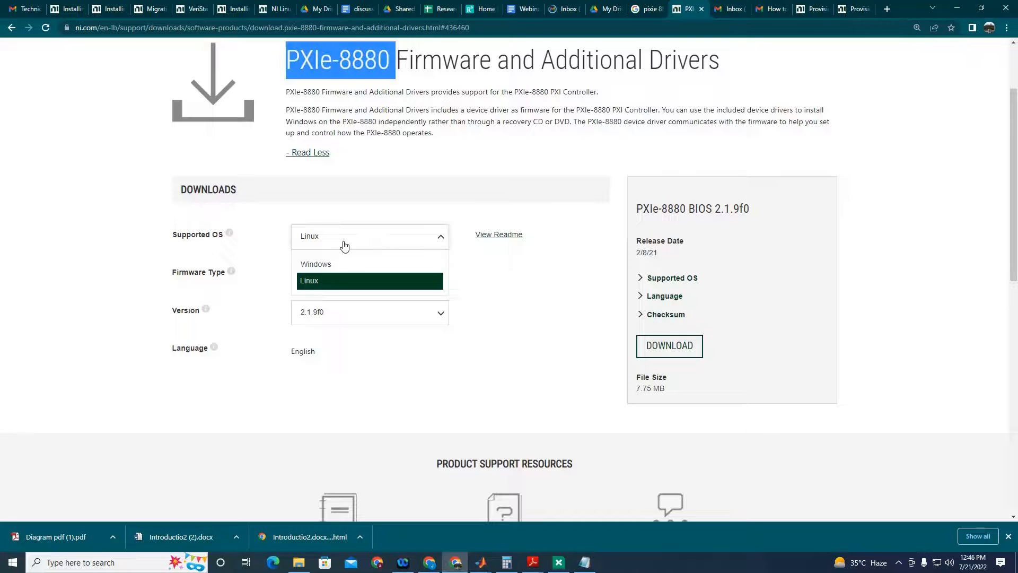
click(310, 280)
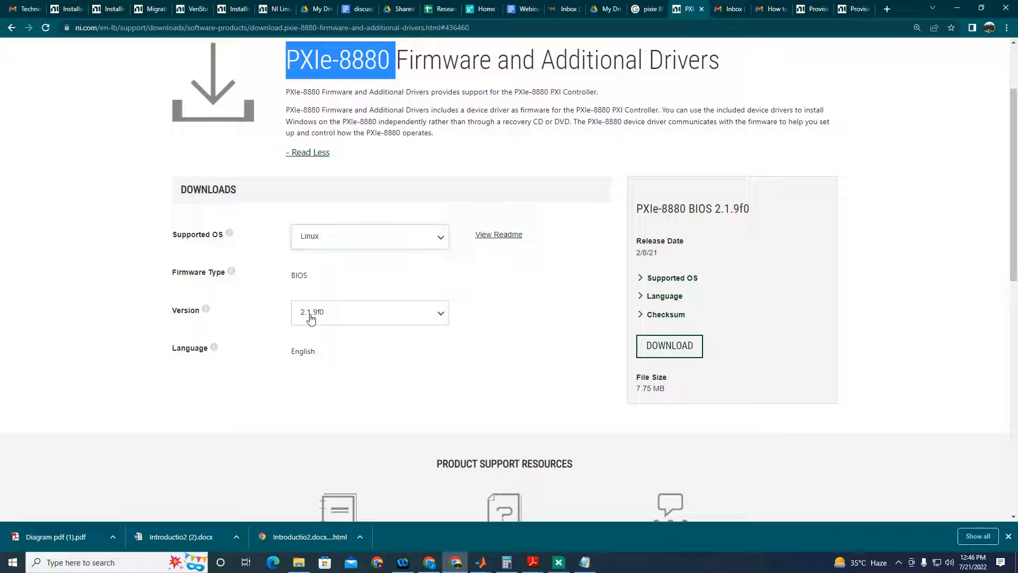
mouse_move(427, 451)
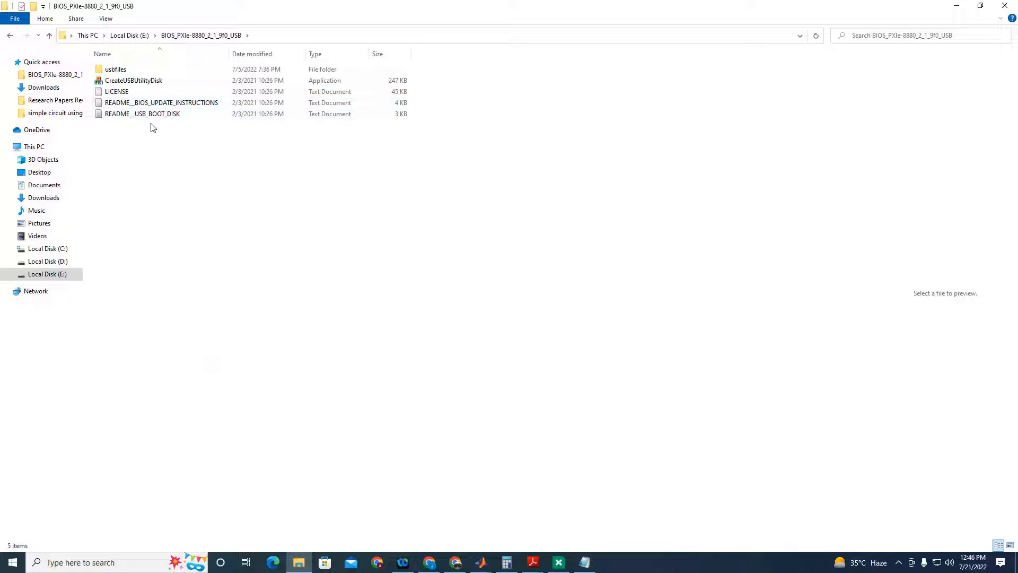
Glance at the USB boot disk readme, then highlight the bootable-USB step in the BIOS readme.
double_click(142, 114)
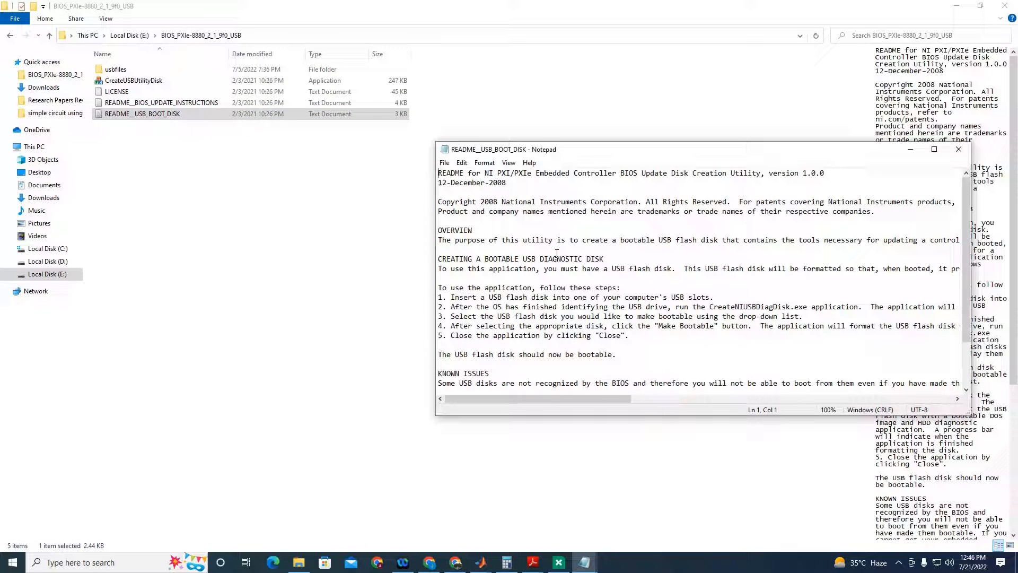
click(934, 149)
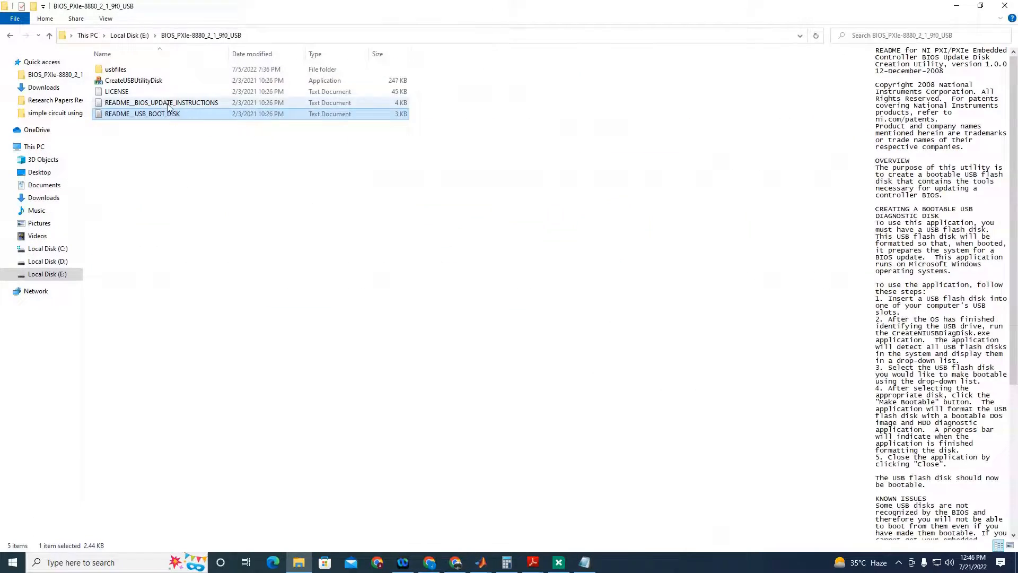
double_click(160, 102)
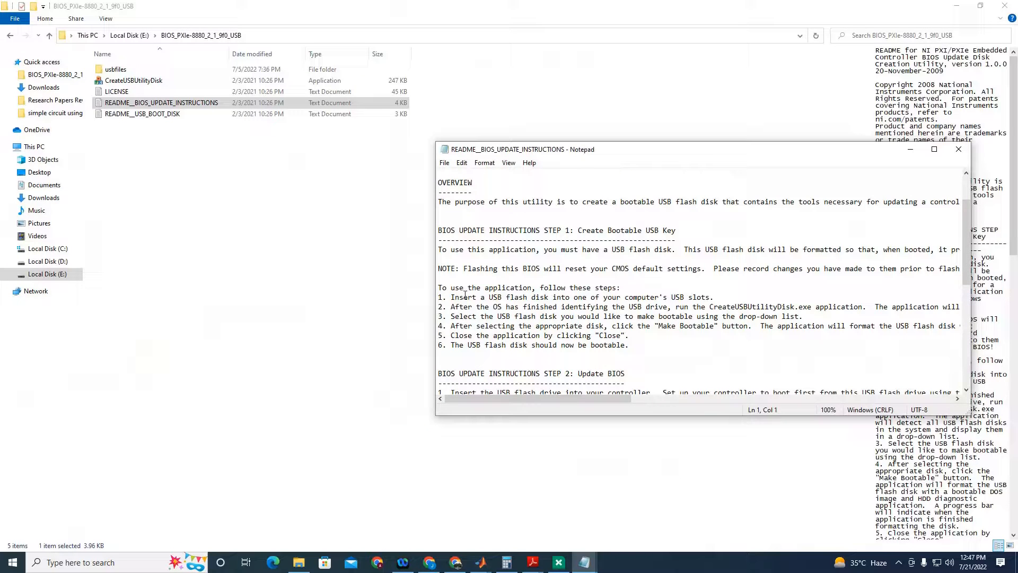
drag(452, 297, 628, 297)
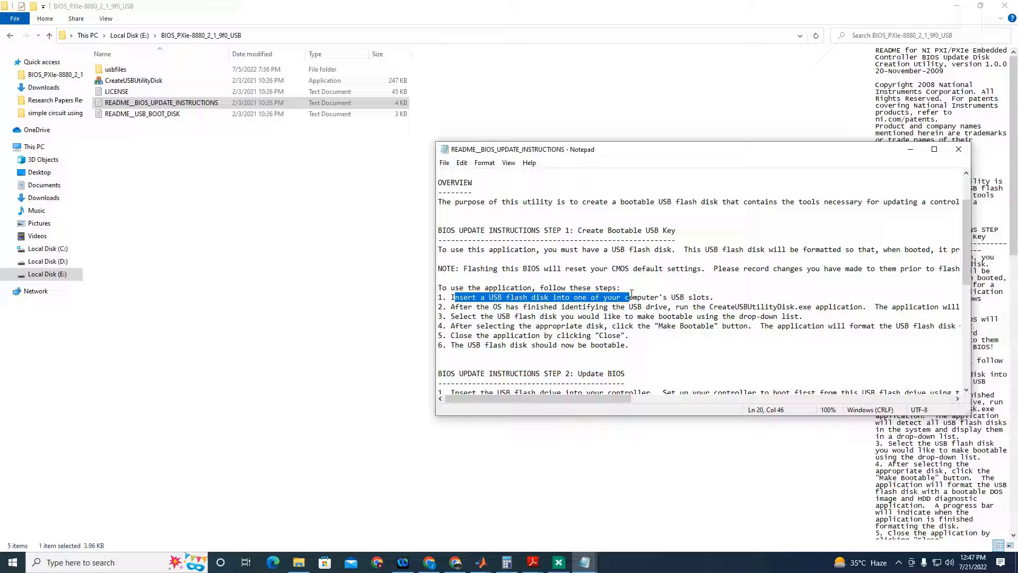
drag(628, 297, 704, 297)
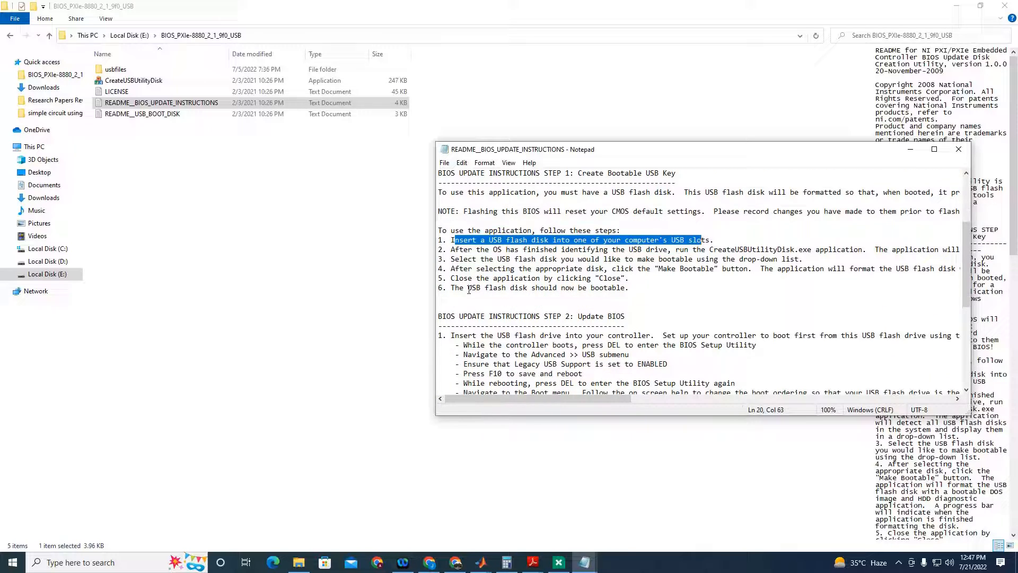
Highlight the first BIOS update step and return to the PXIe-8880 download page.
scroll(down, 3)
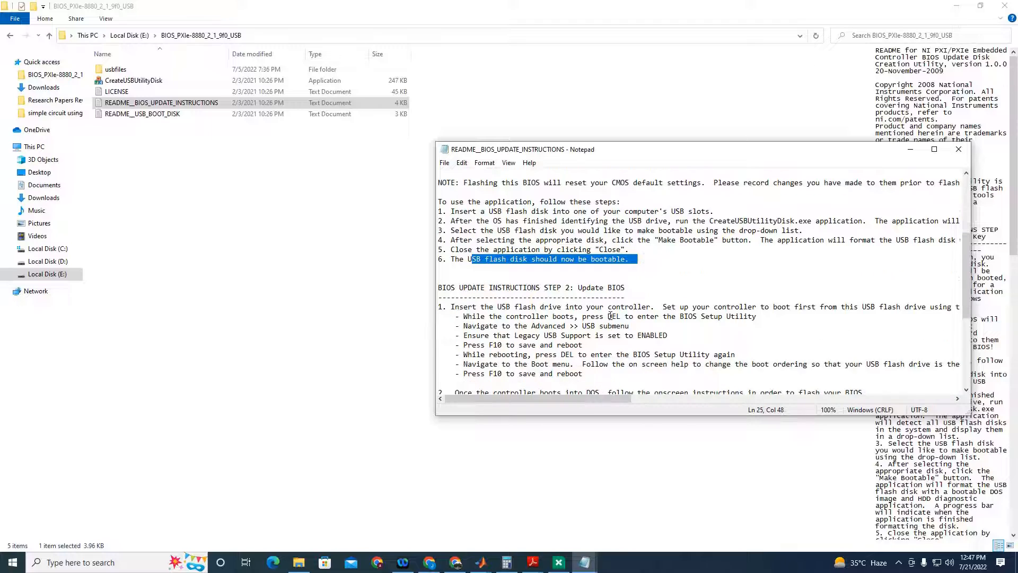
scroll(down, 3)
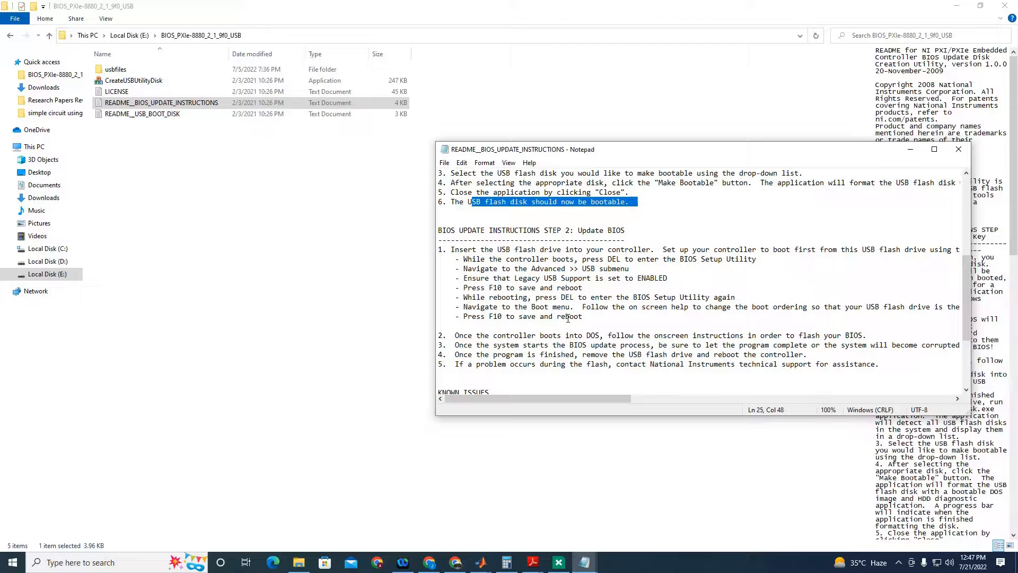
drag(454, 249, 583, 318)
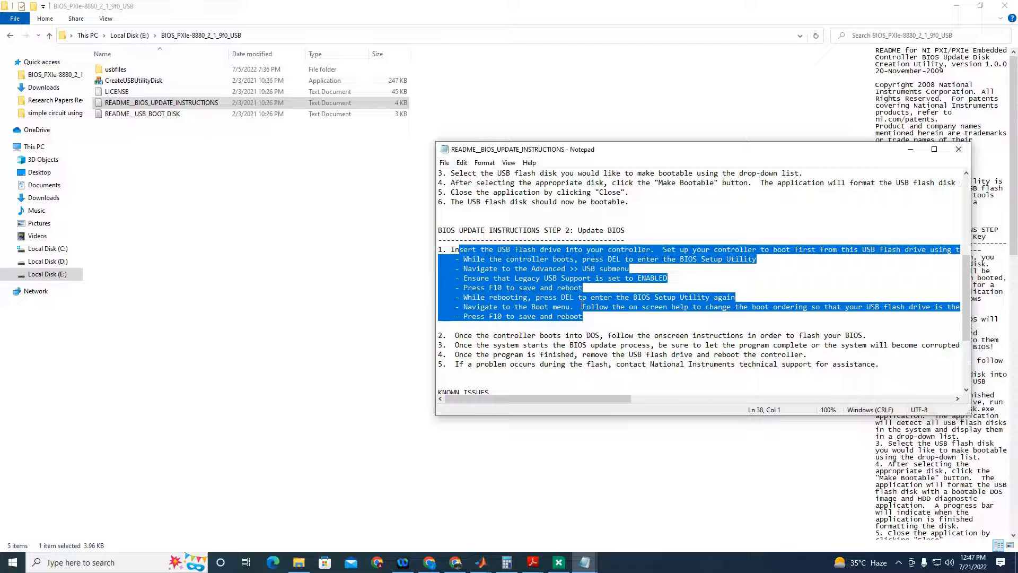
click(583, 316)
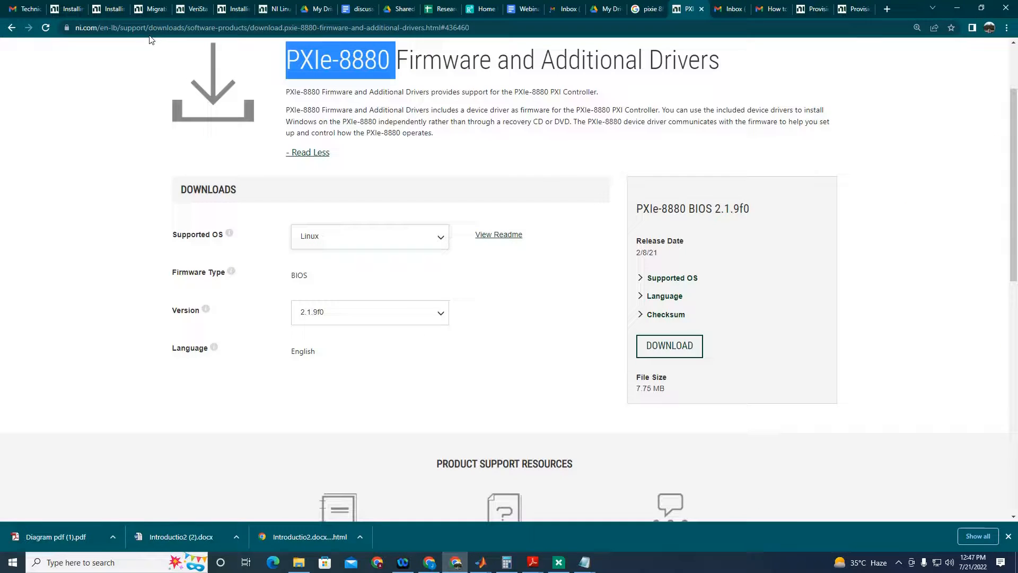
Reread the support email's LabVIEW RT BIOS boot option question, then open the Linux RT install article.
click(730, 9)
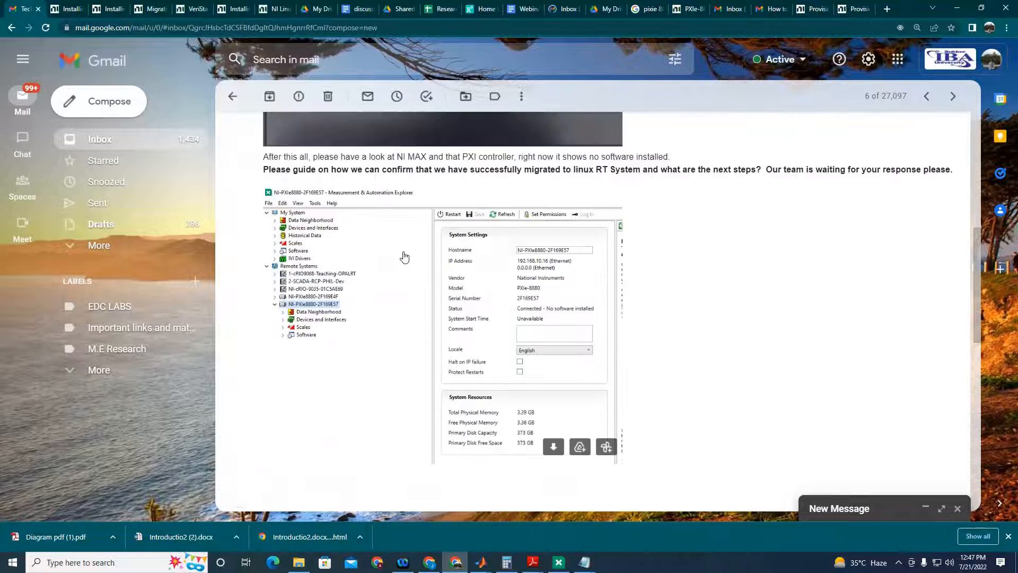
click(442, 129)
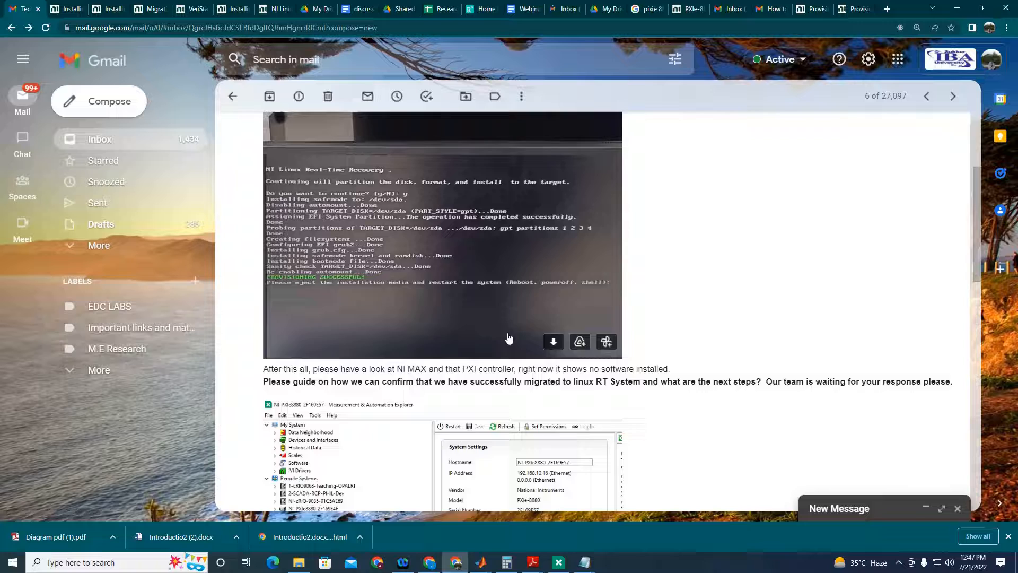
scroll(down, 3)
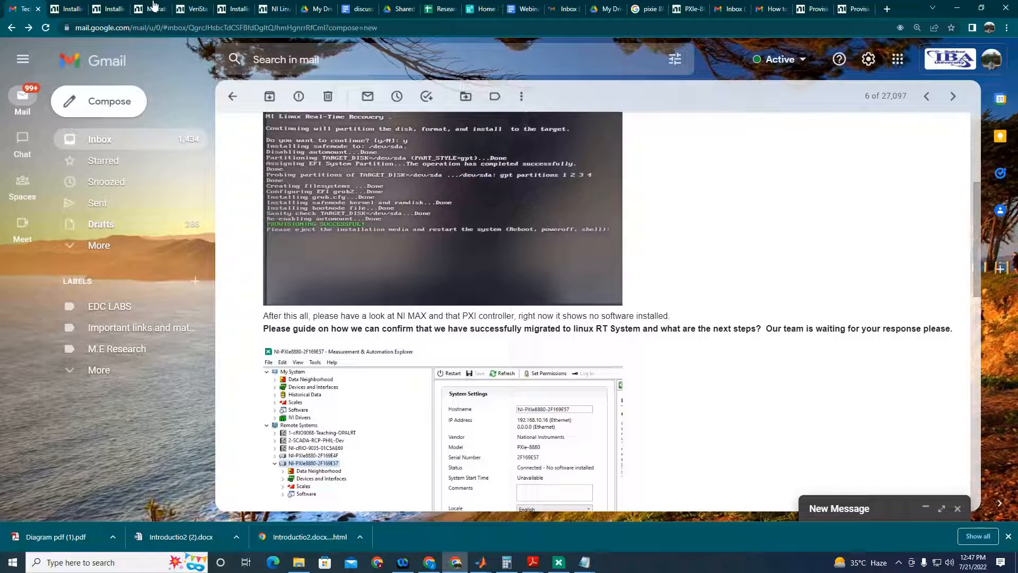
scroll(down, 3)
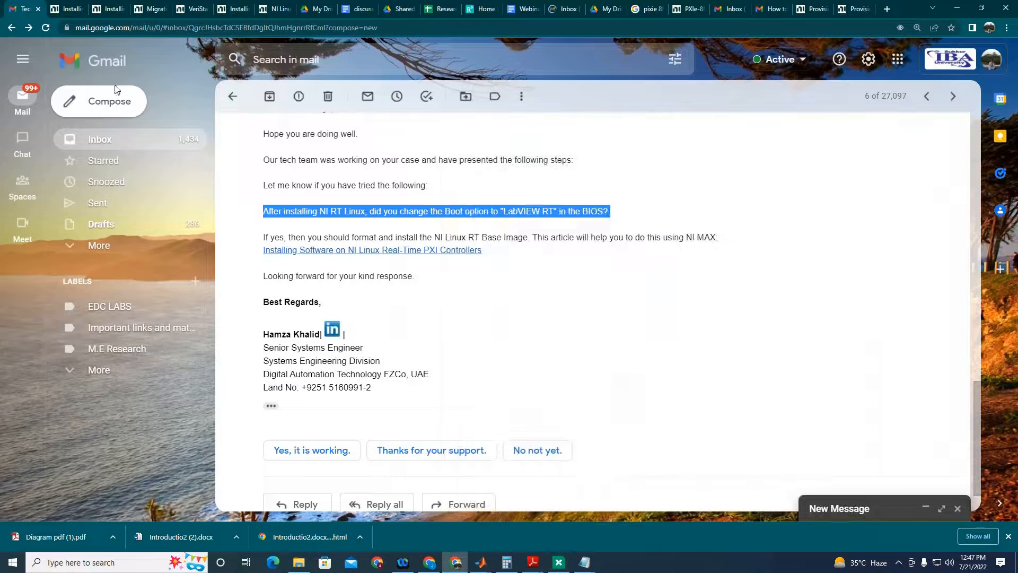
click(65, 9)
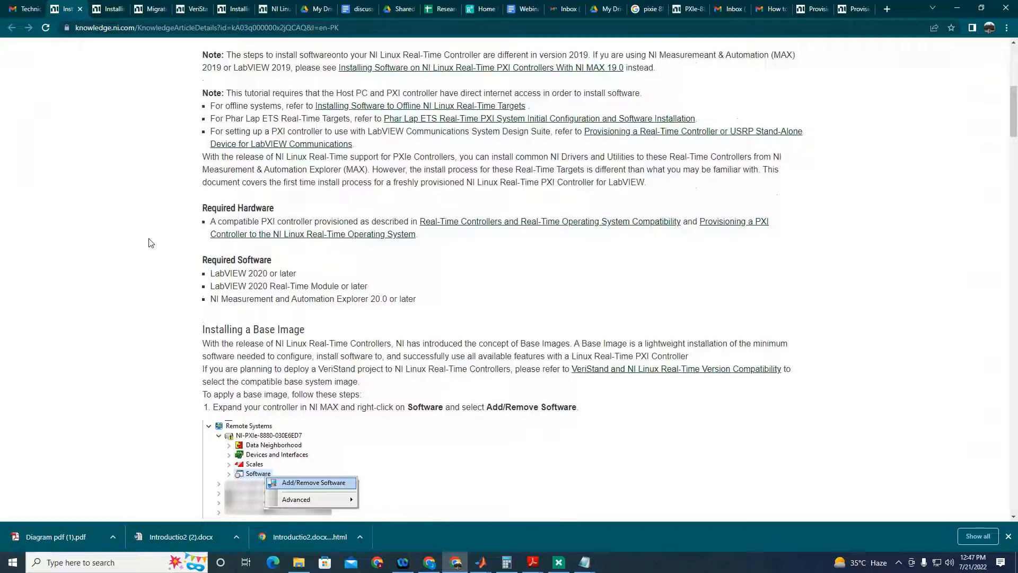
Skim the base image install steps and the PharLap to NI Linux RT migration article.
scroll(down, 3)
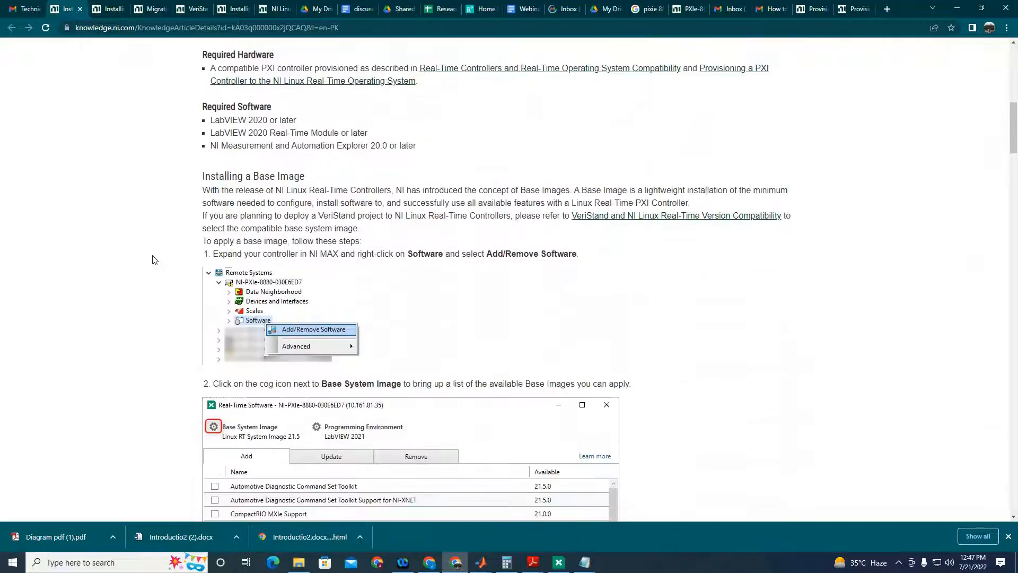
scroll(down, 3)
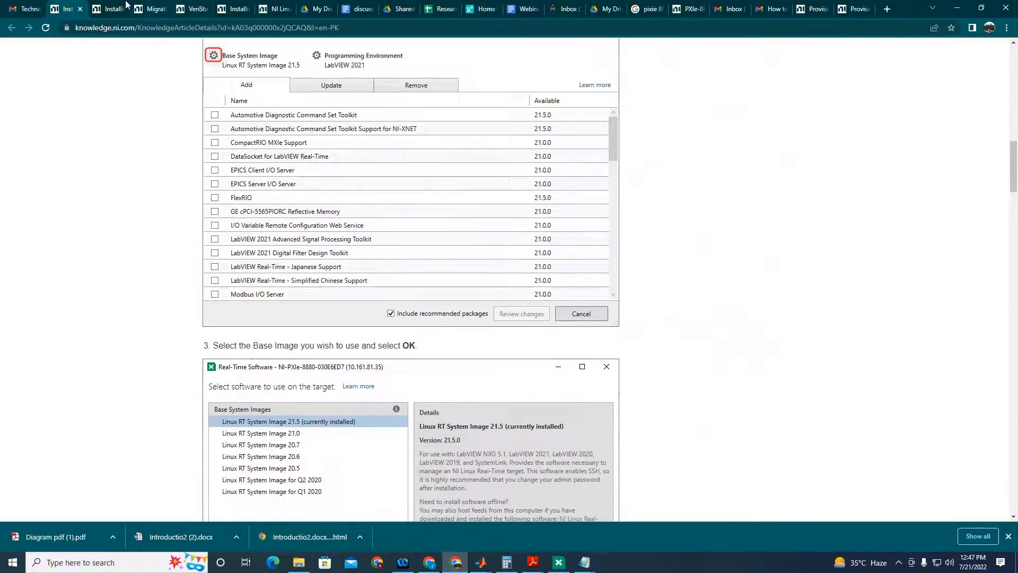
click(151, 9)
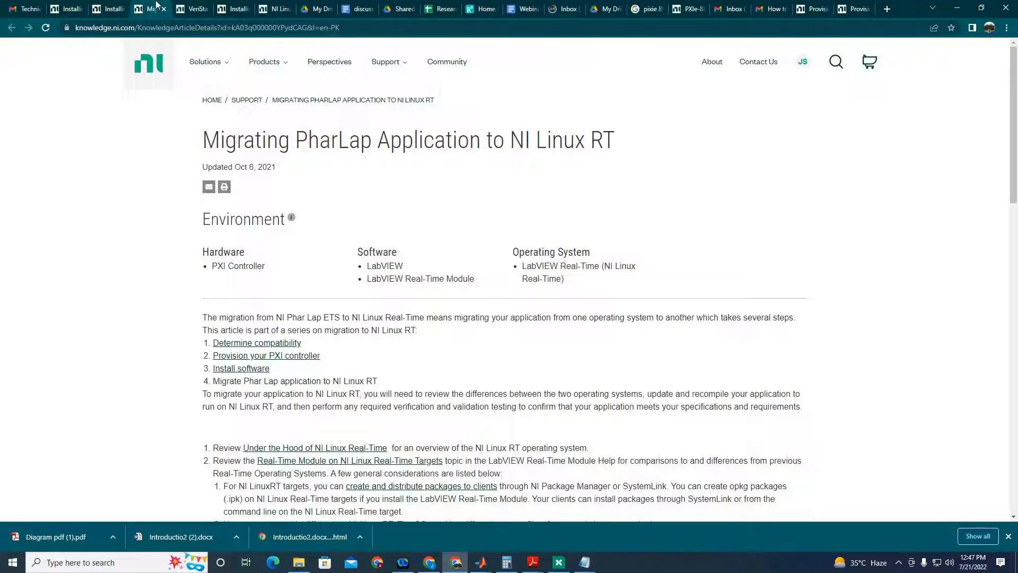
scroll(down, 3)
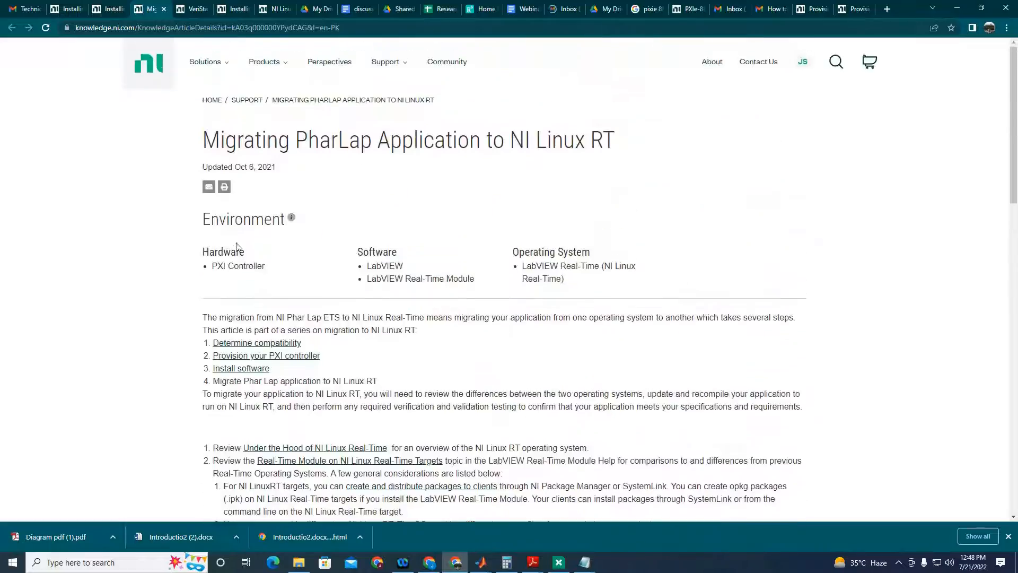
scroll(down, 3)
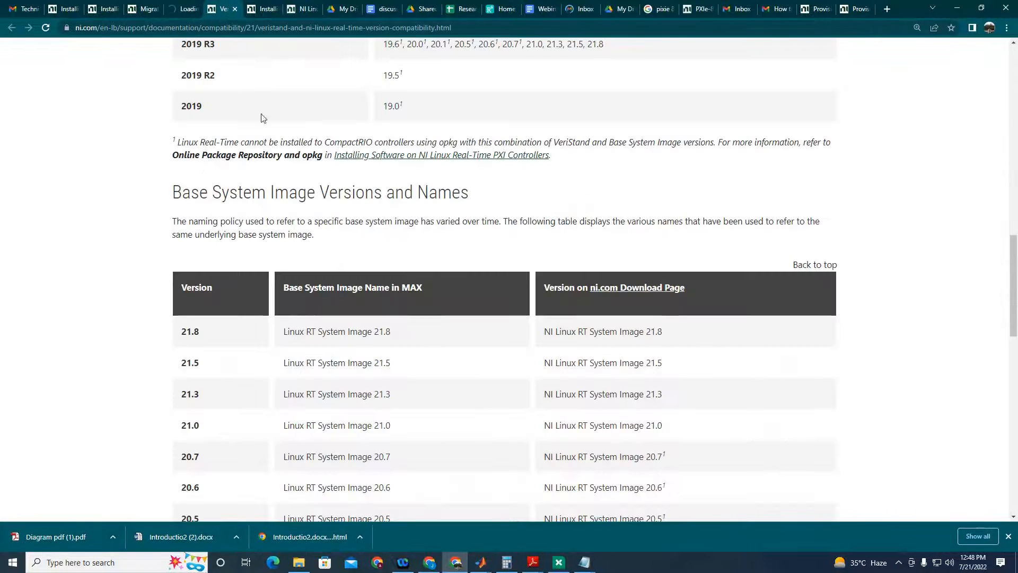
Locate VeriStand 2020 R4 in the release-to-base-system-image compatibility table.
scroll(up, 3)
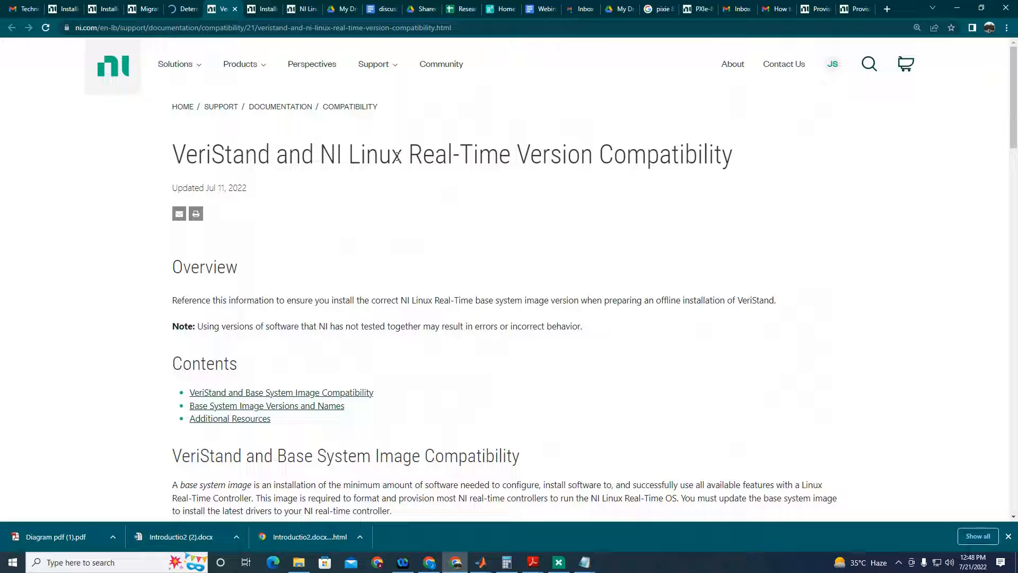
double_click(664, 154)
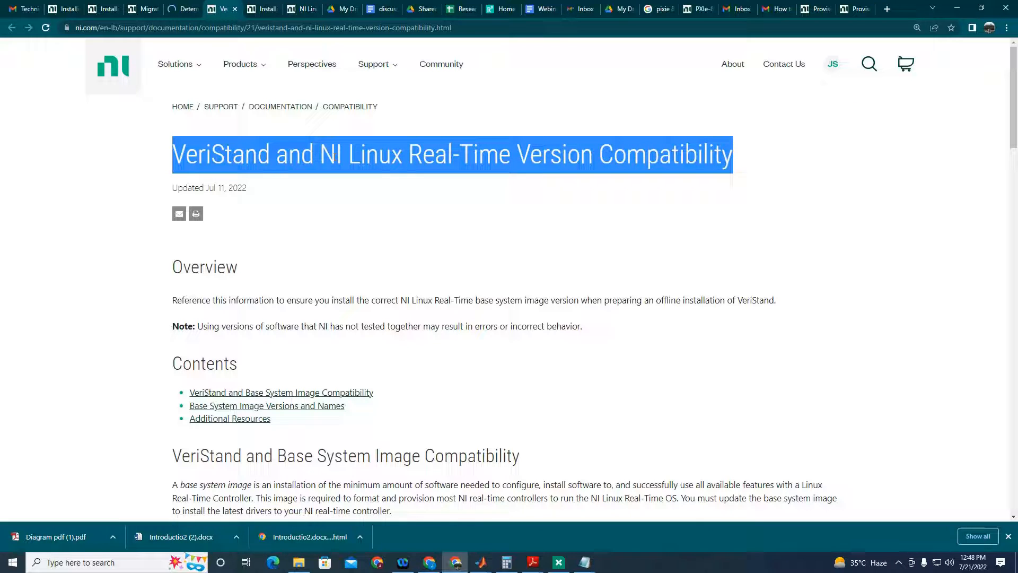
scroll(down, 3)
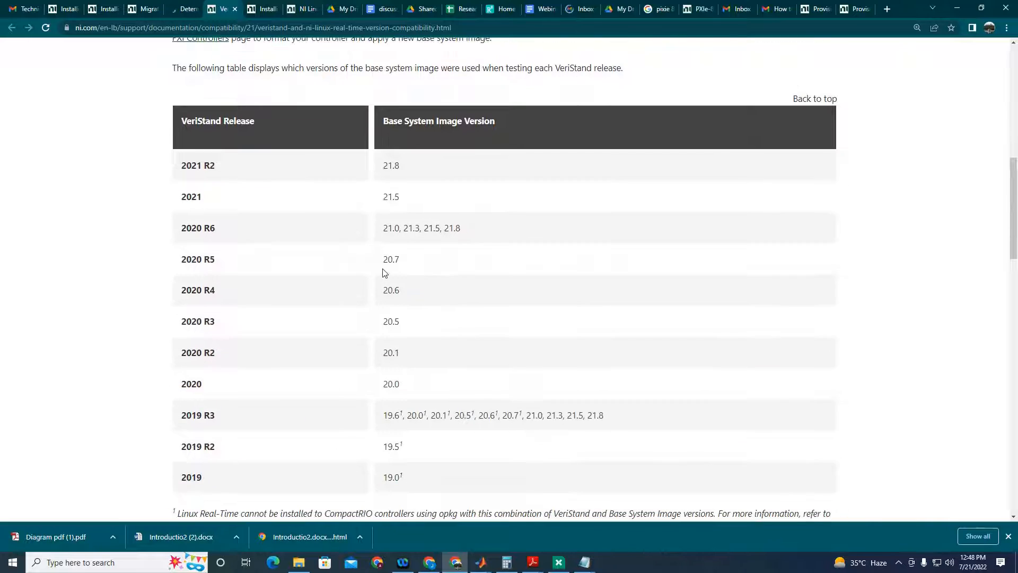
double_click(197, 289)
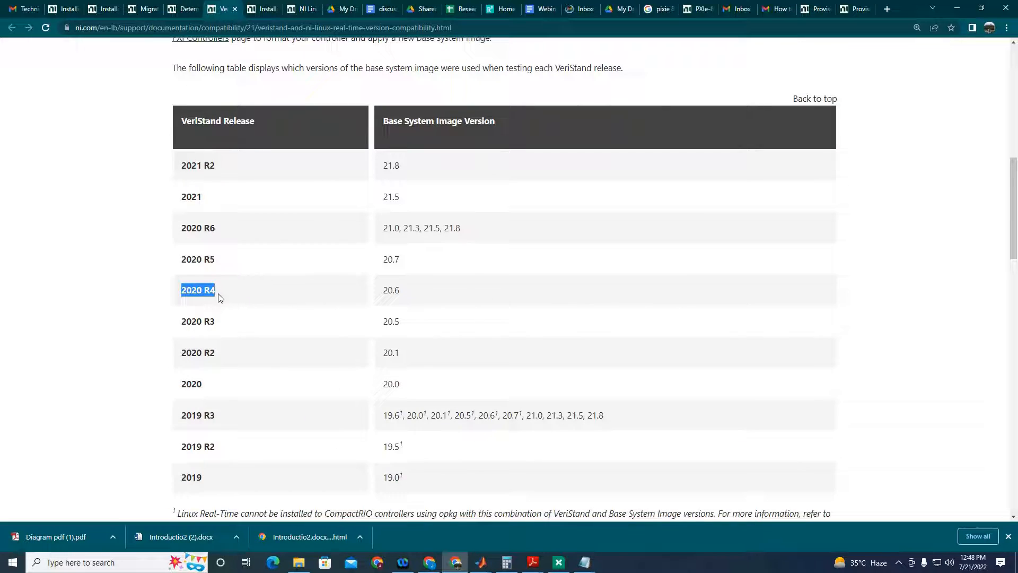
text(veriStand 2020 R4)
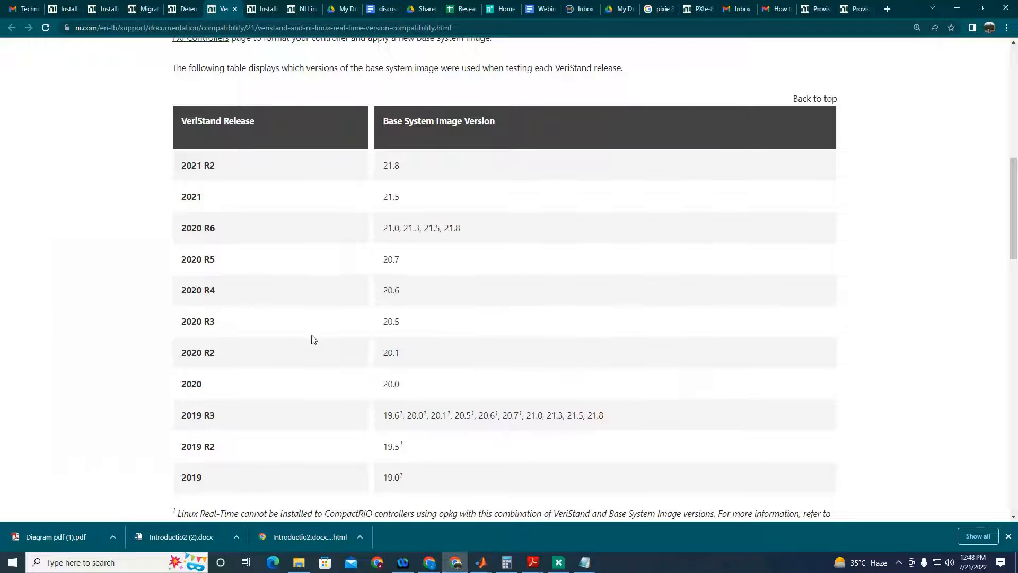
scroll(up, 3)
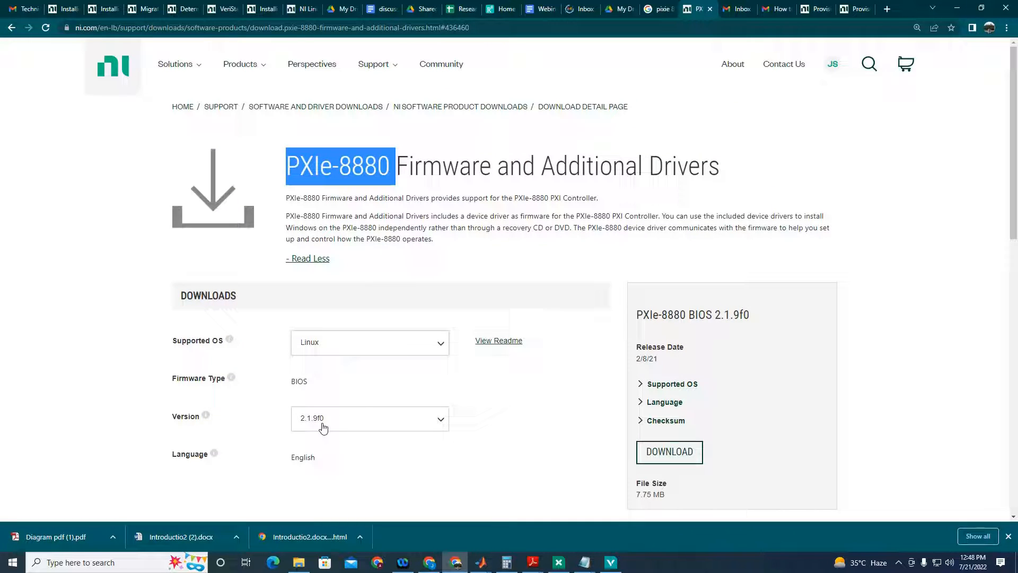
mouse_move(268, 427)
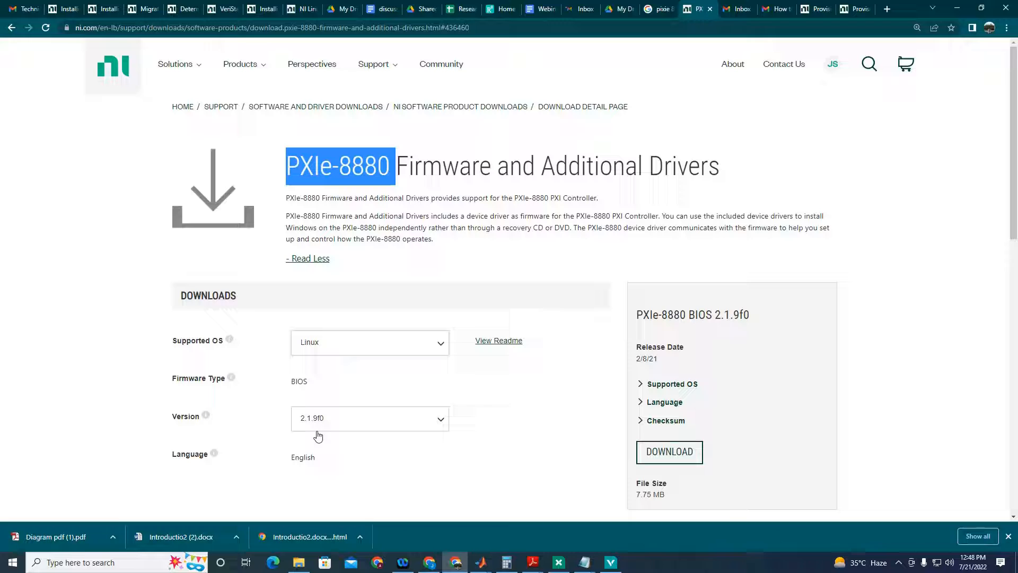
mouse_move(324, 454)
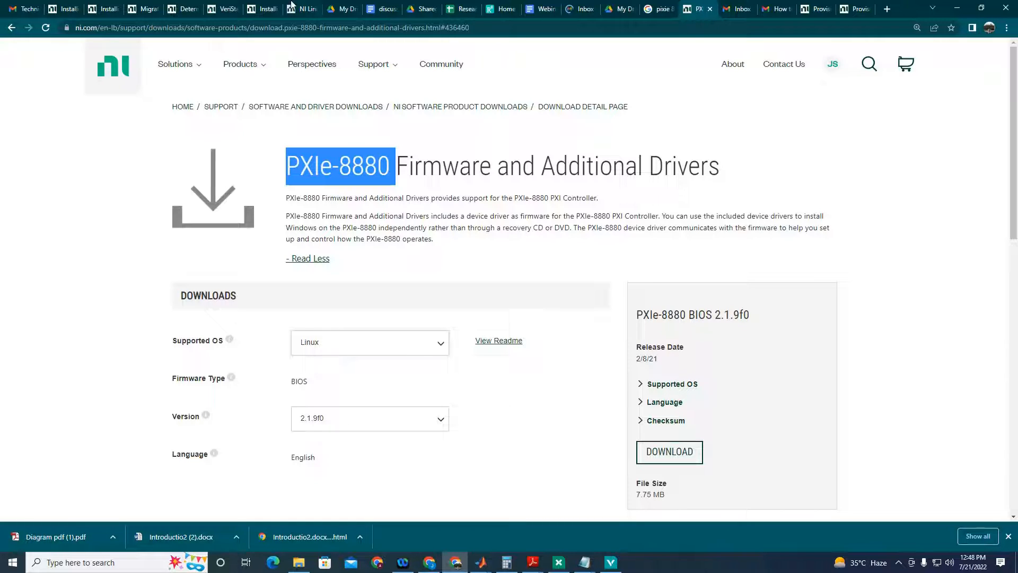
Check the VeriStand compatibility table, highlight PXIe-8880 BIOS 2.1.9f0, then reopen the base-image install article.
click(223, 8)
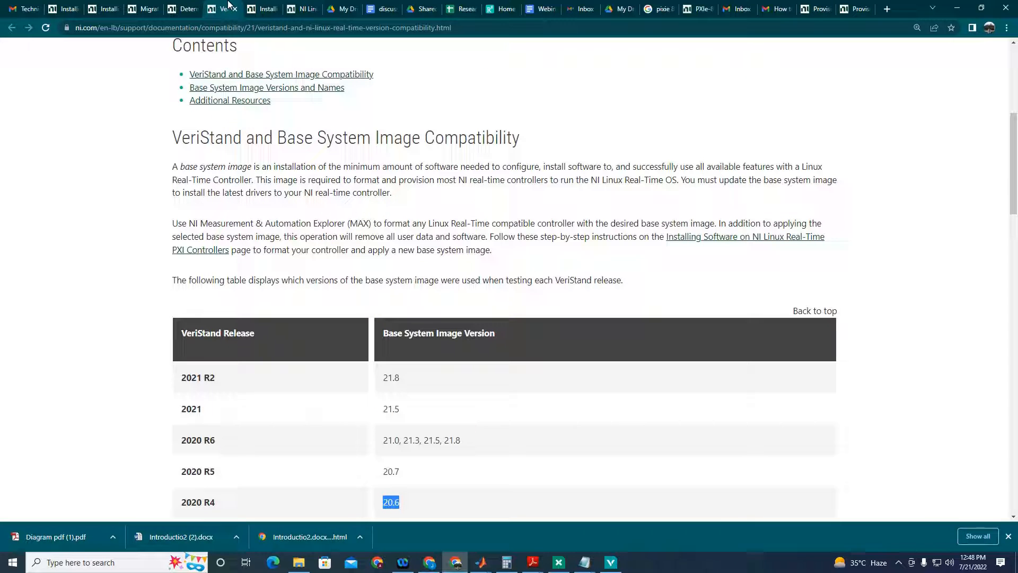
scroll(down, 3)
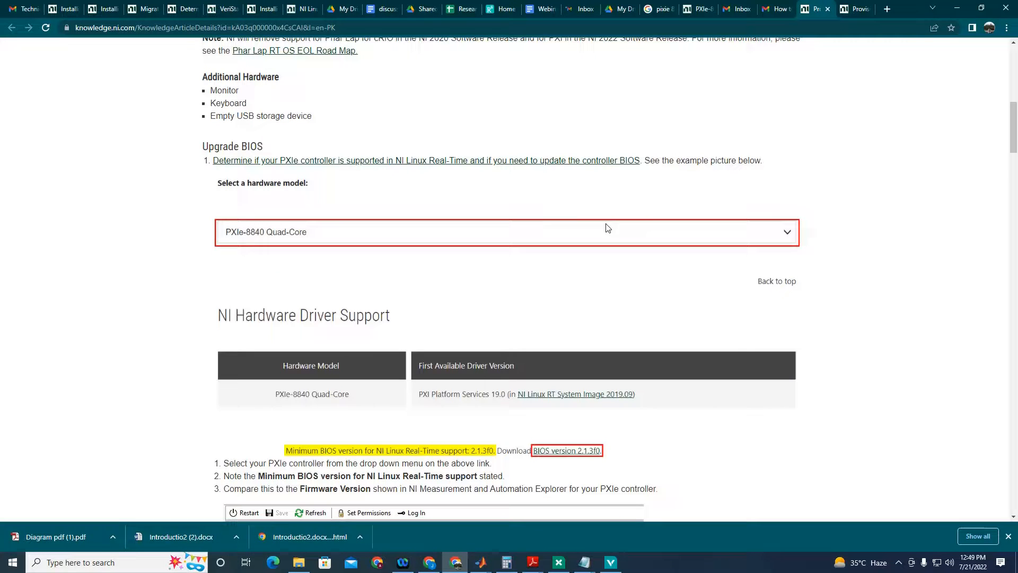
click(567, 450)
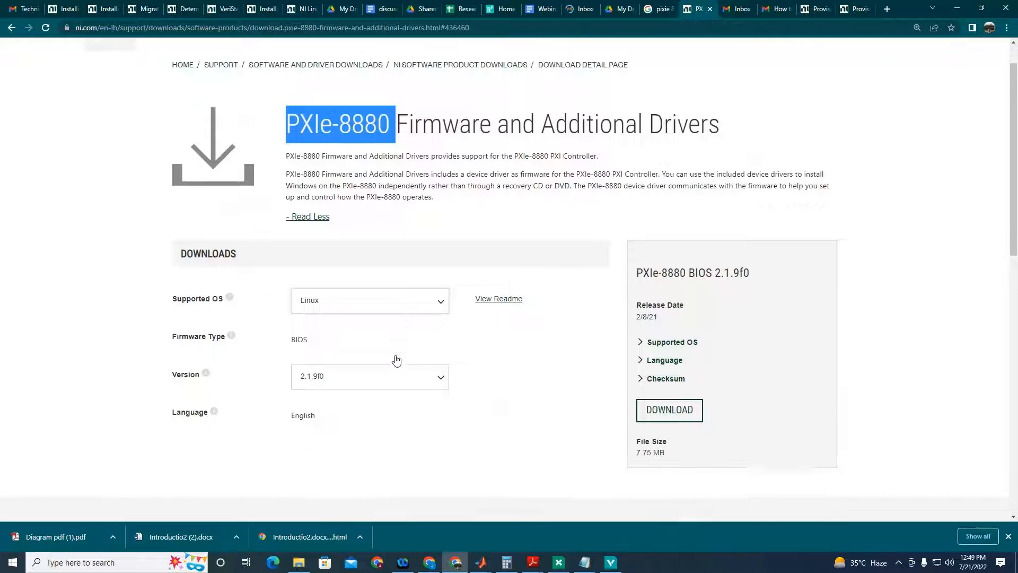
scroll(down, 3)
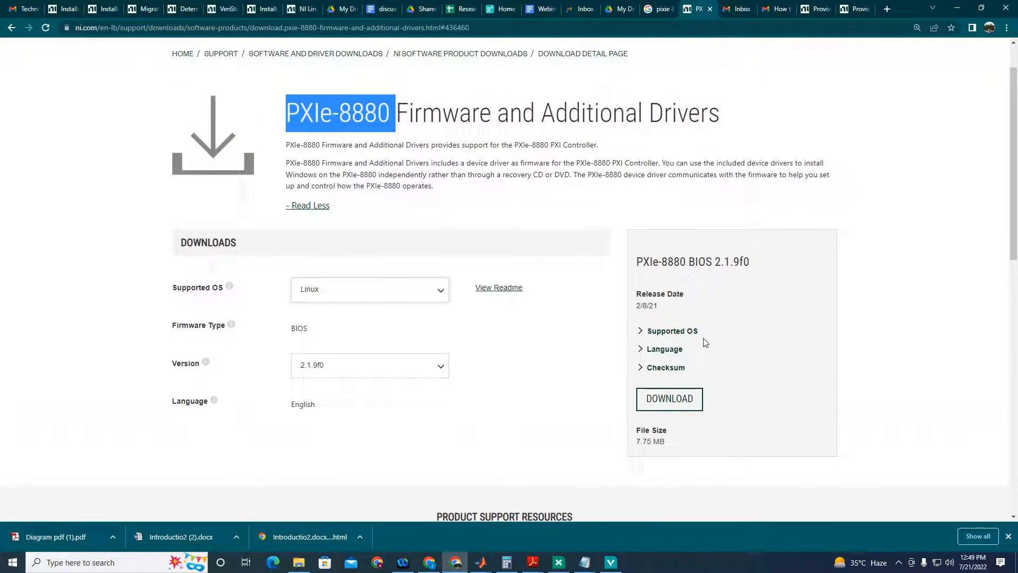
double_click(722, 262)
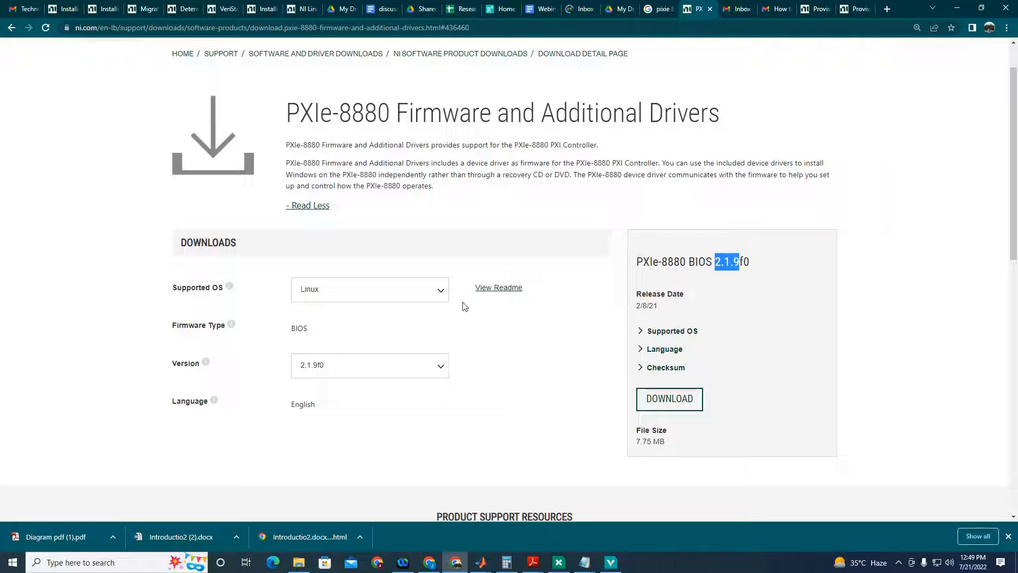
click(370, 364)
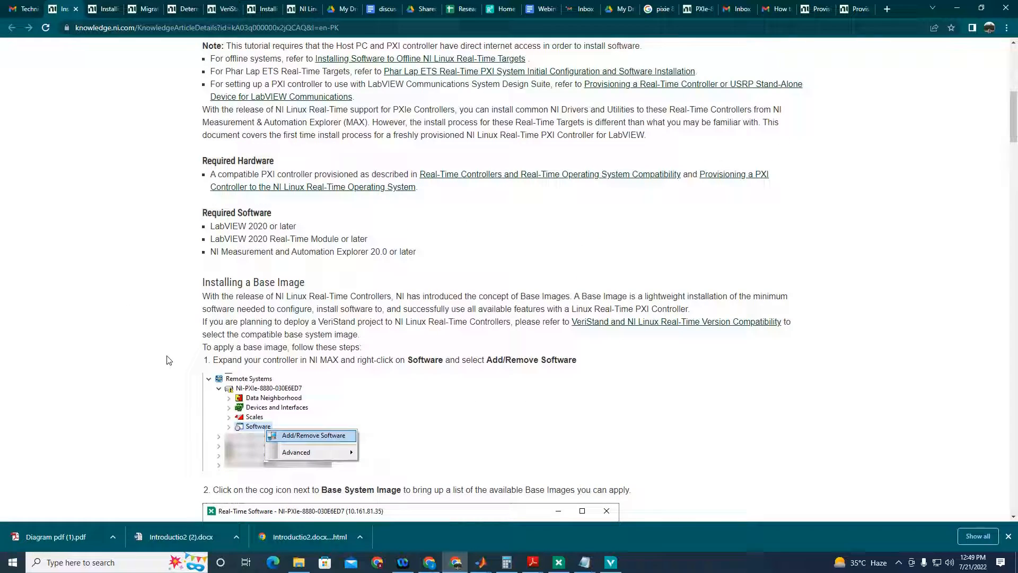
Pass through the PharLap migration and VeriStand compatibility pages back to the Gmail support reply.
scroll(down, 3)
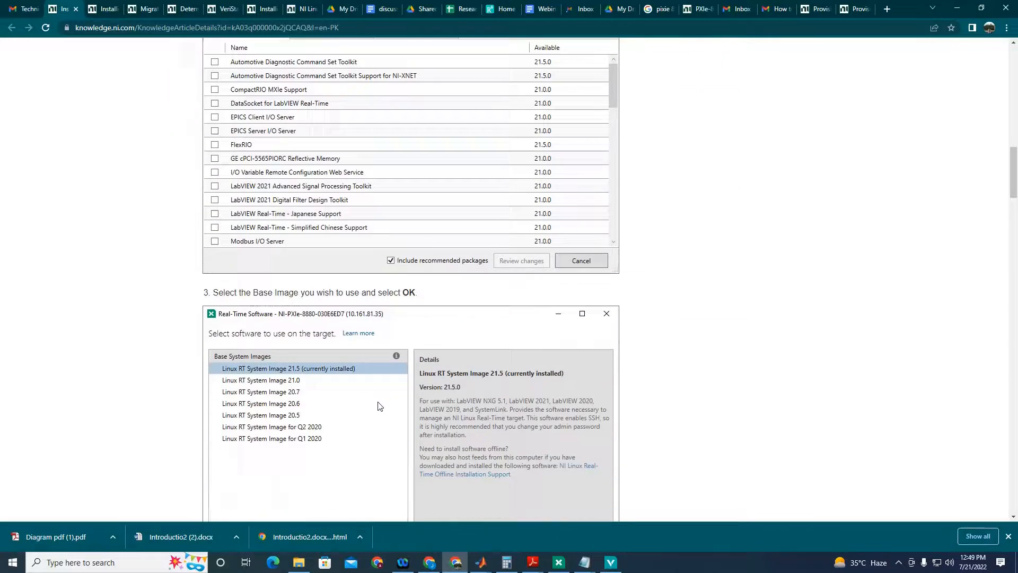
click(142, 9)
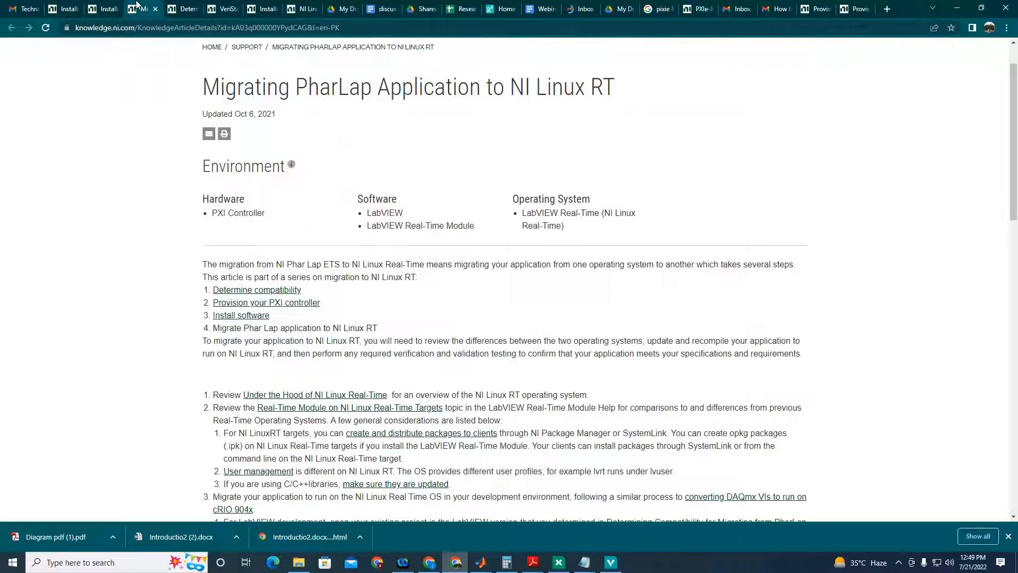
click(220, 9)
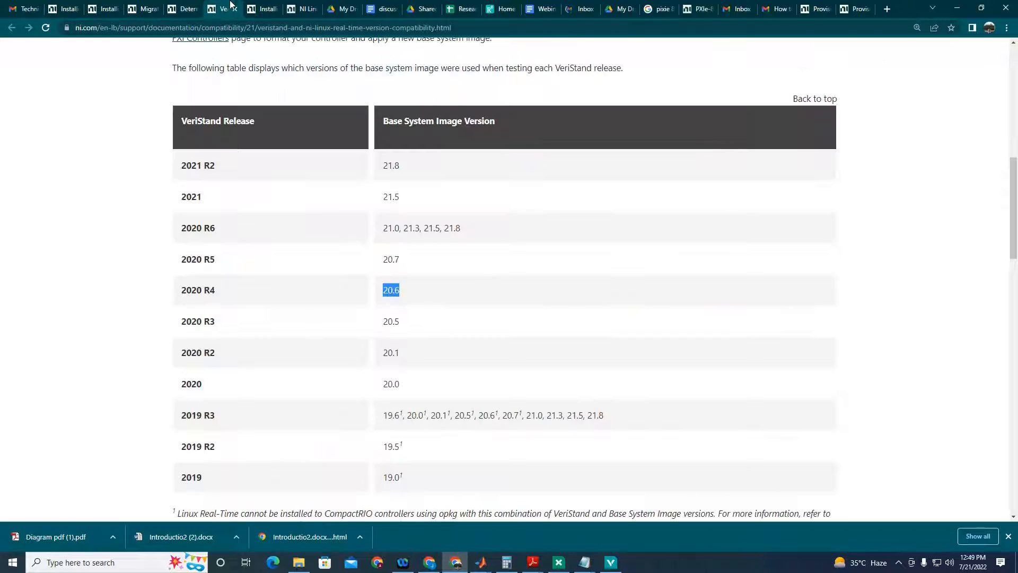
click(222, 8)
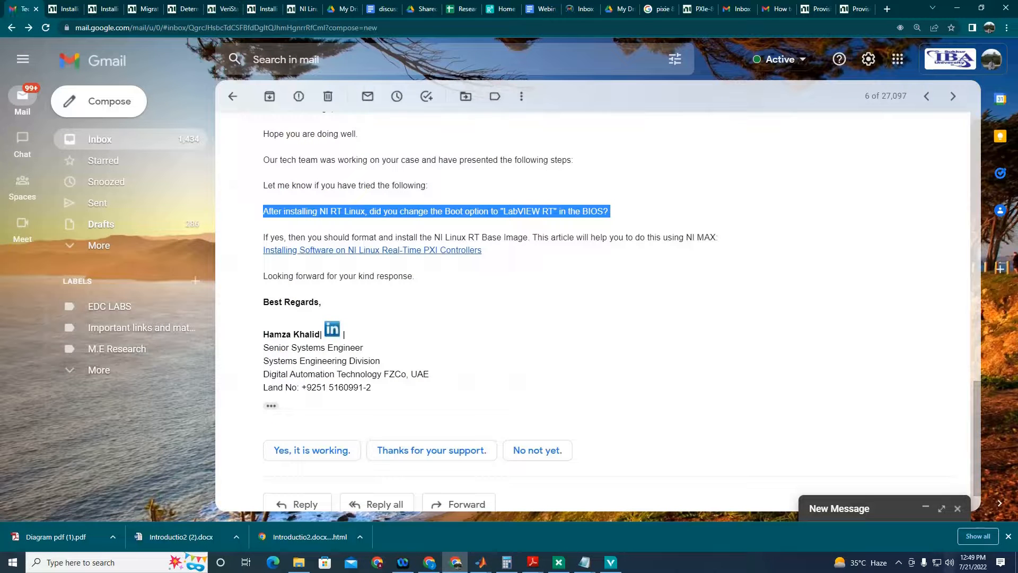